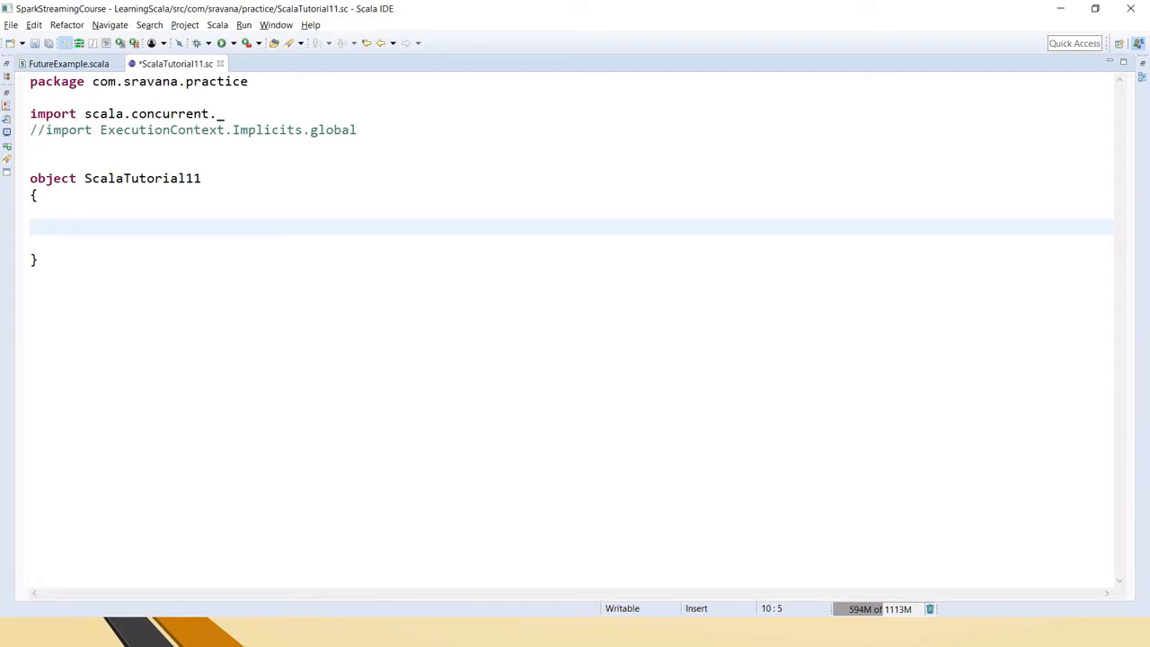
Step: Write val f1 = Future (1 + 1) inside the ScalaTutorial11 object body
click(137, 113)
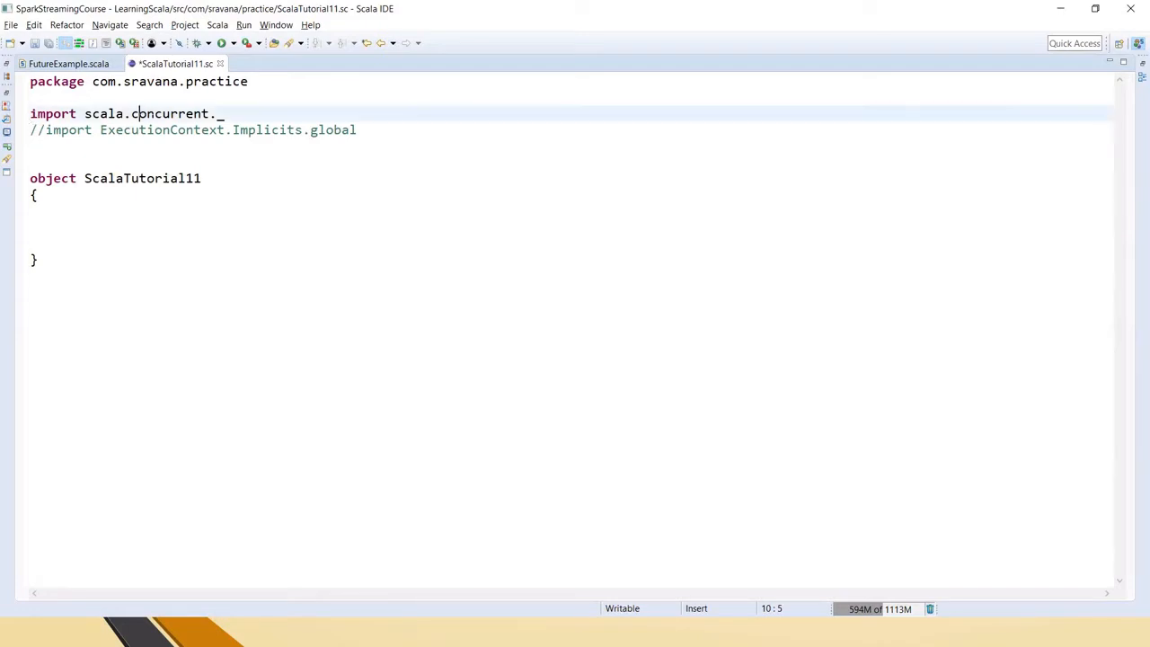
text(val)
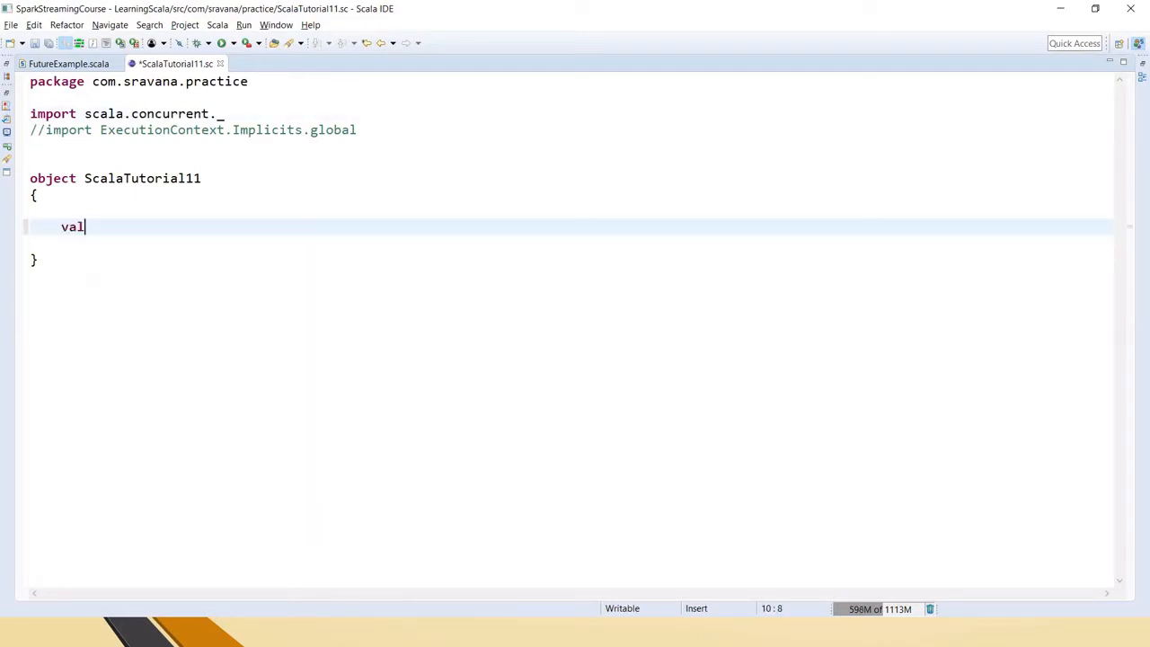
text(f1 =)
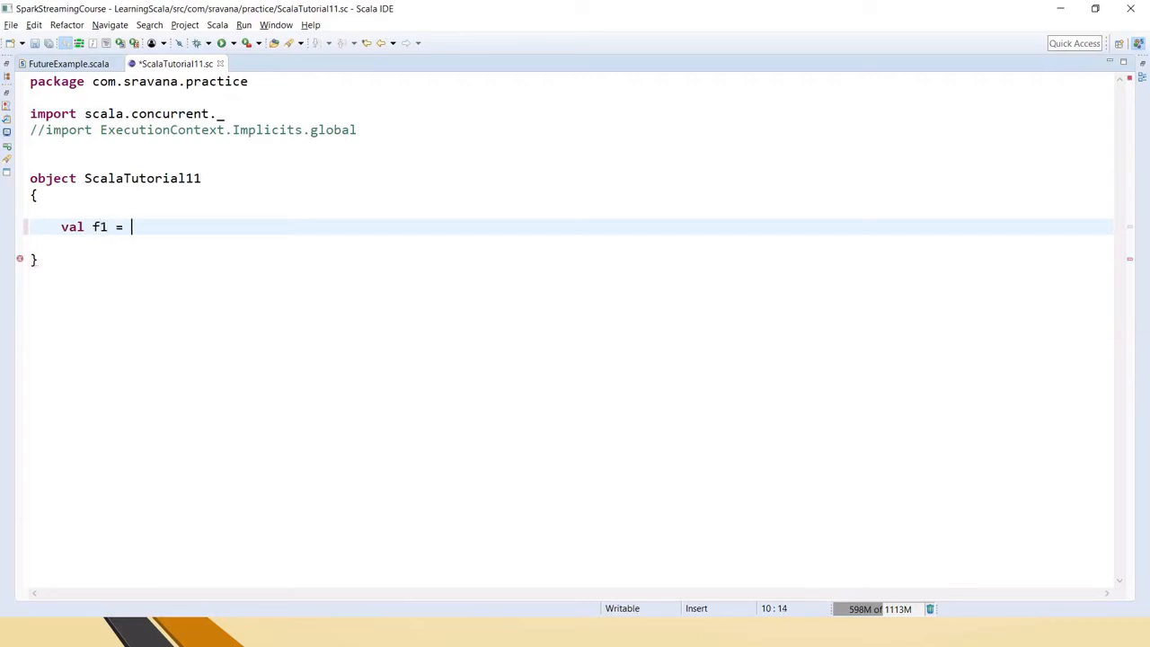
text(Fut)
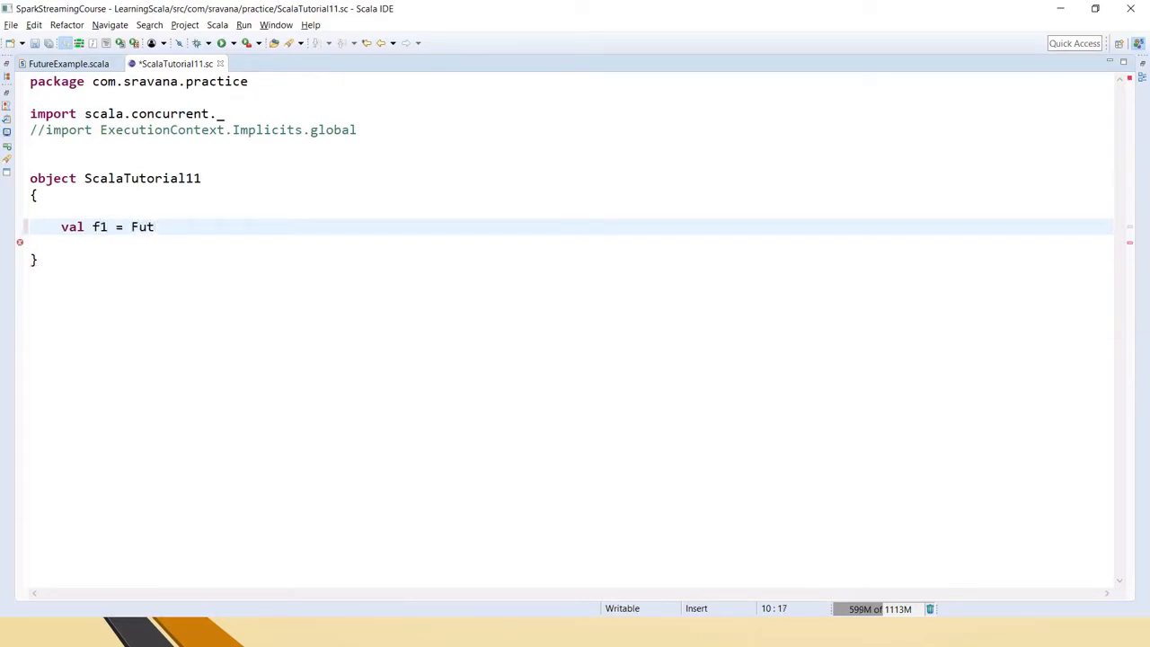
text(ure (1 1)
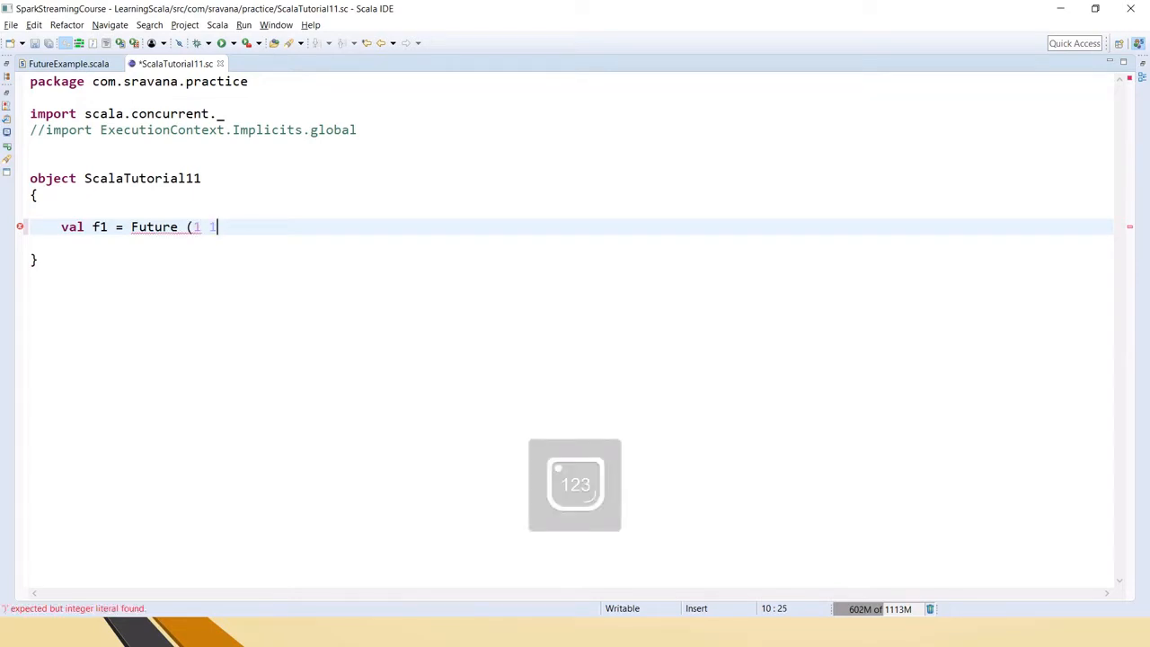
text(+1)
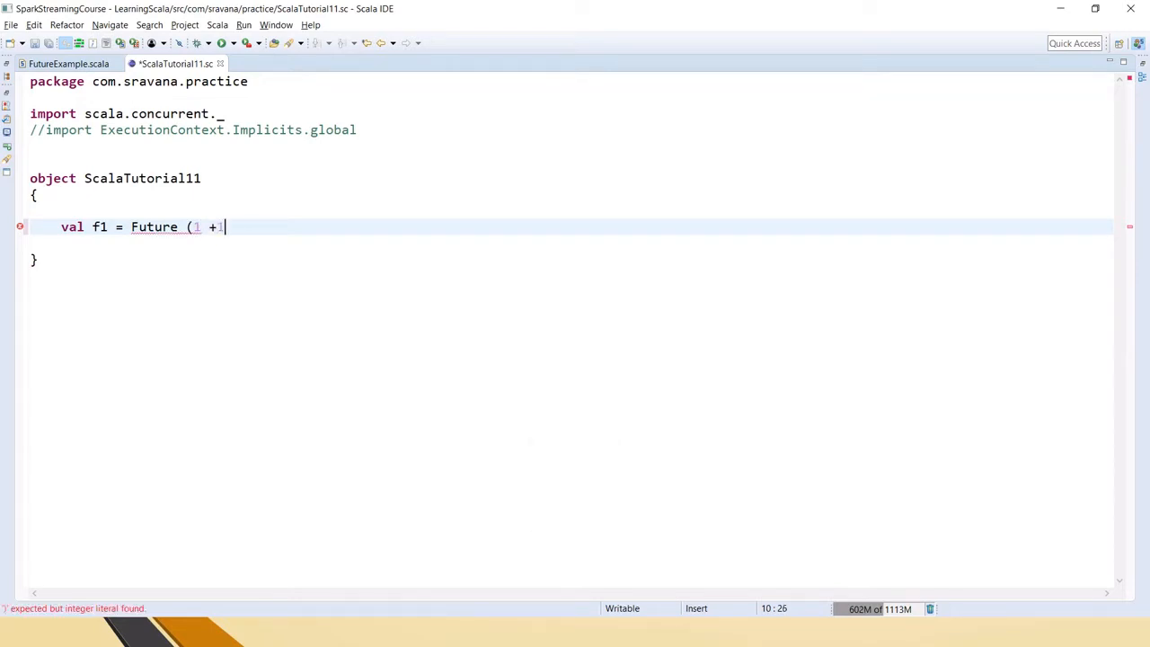
text())
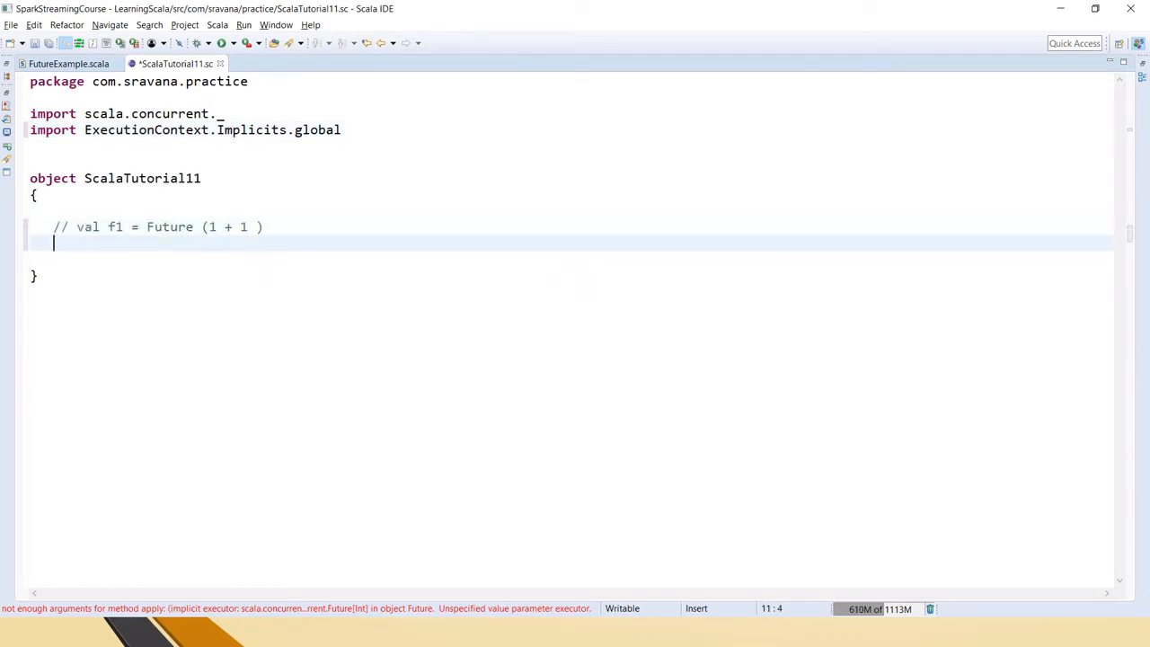
Step: Add val a1 = Future {Thread.sleep(1000); 10} on its own line, then start a new line
key(enter)
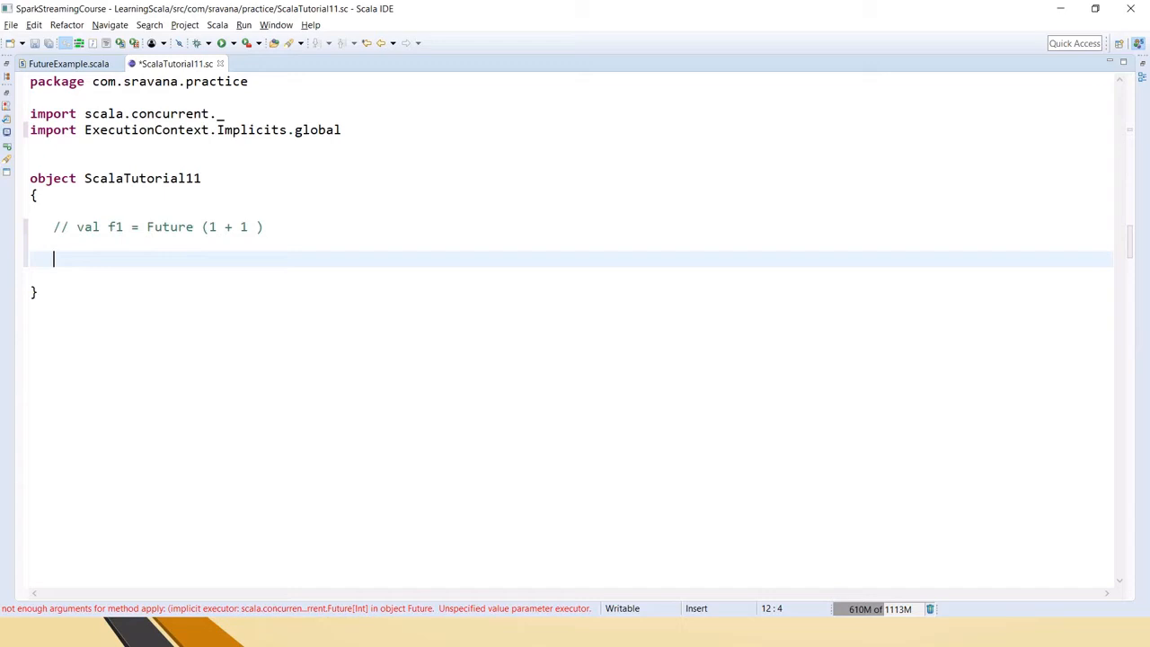
text(val)
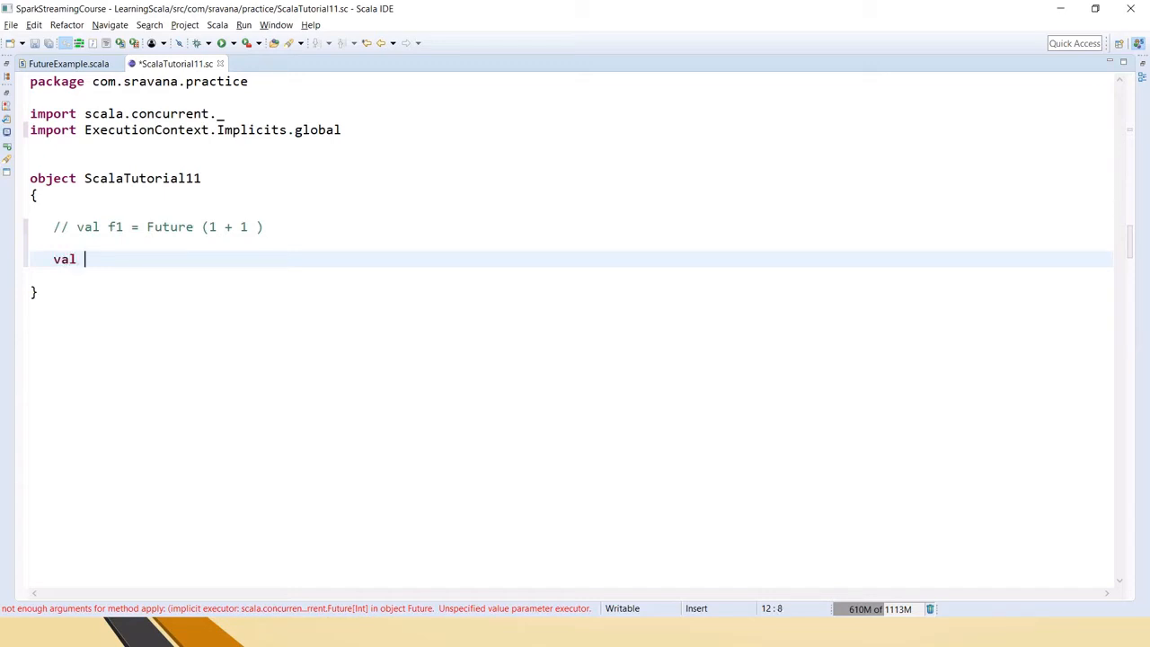
text(a1 = F)
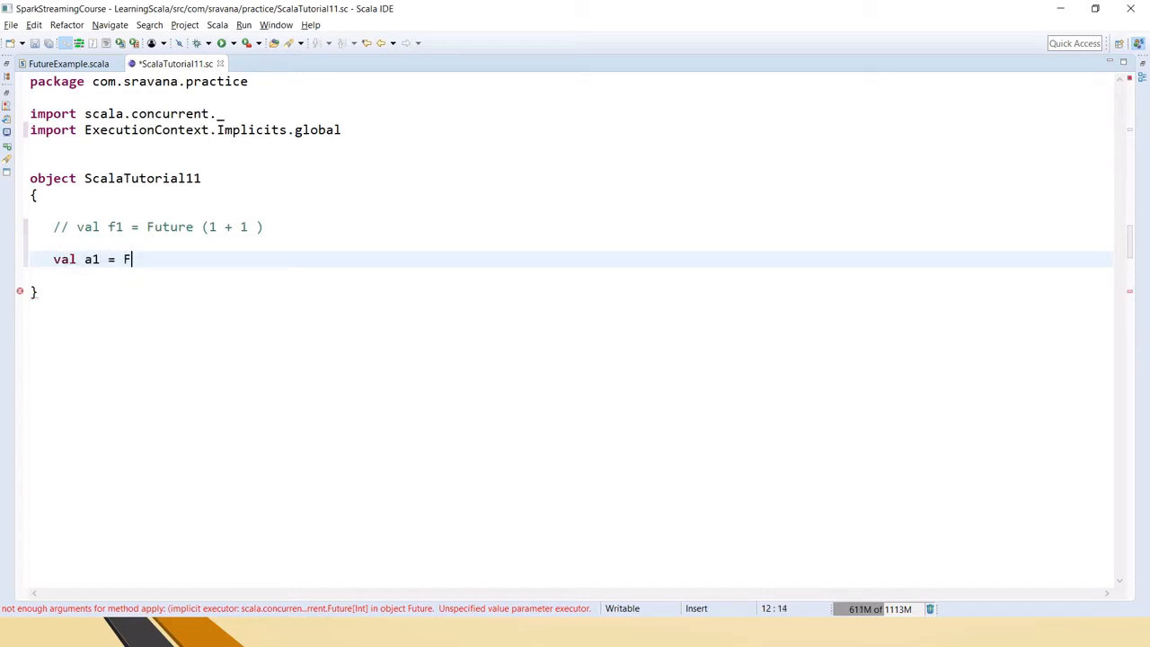
text(uture)
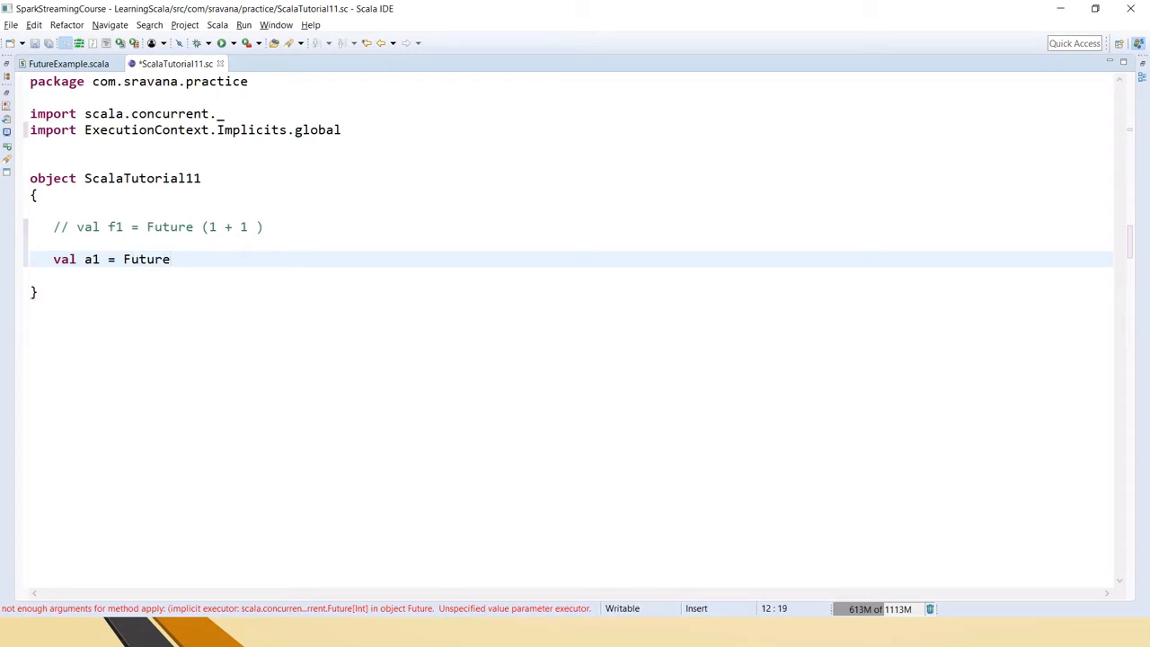
text({})
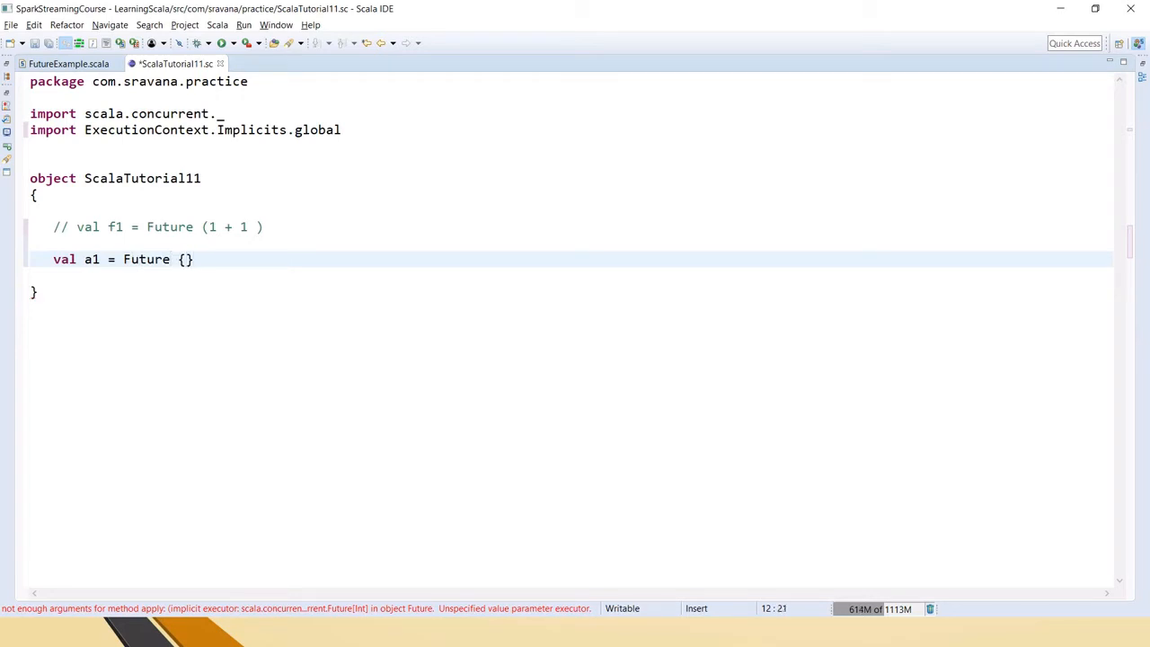
text(Thread.sleep)
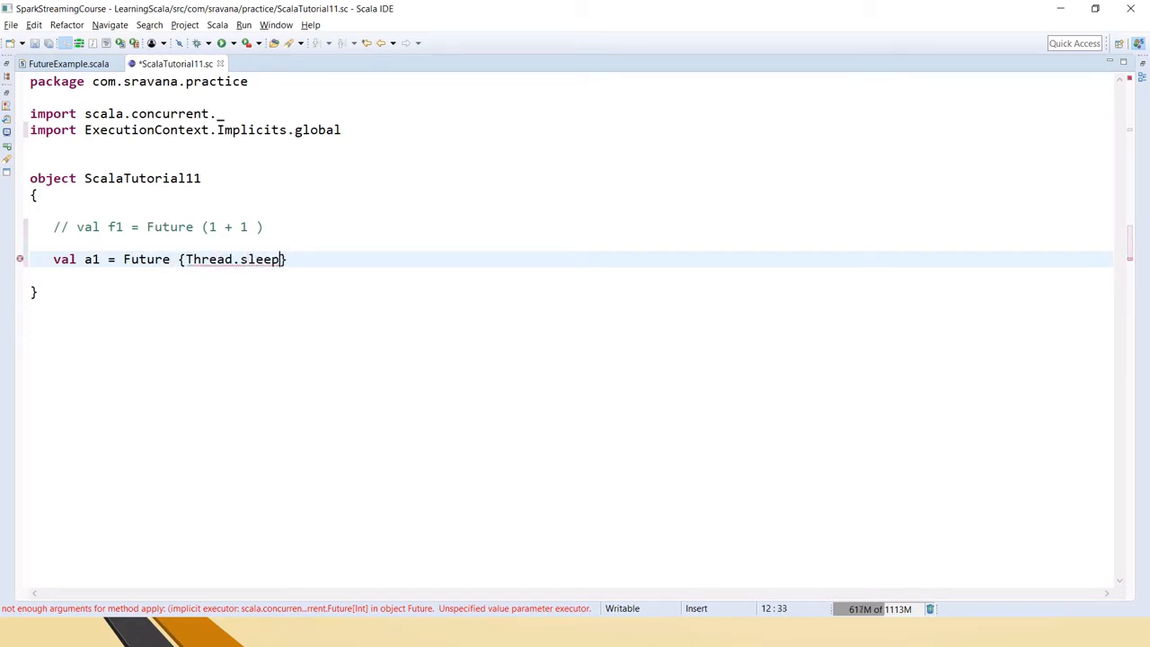
text((1000))
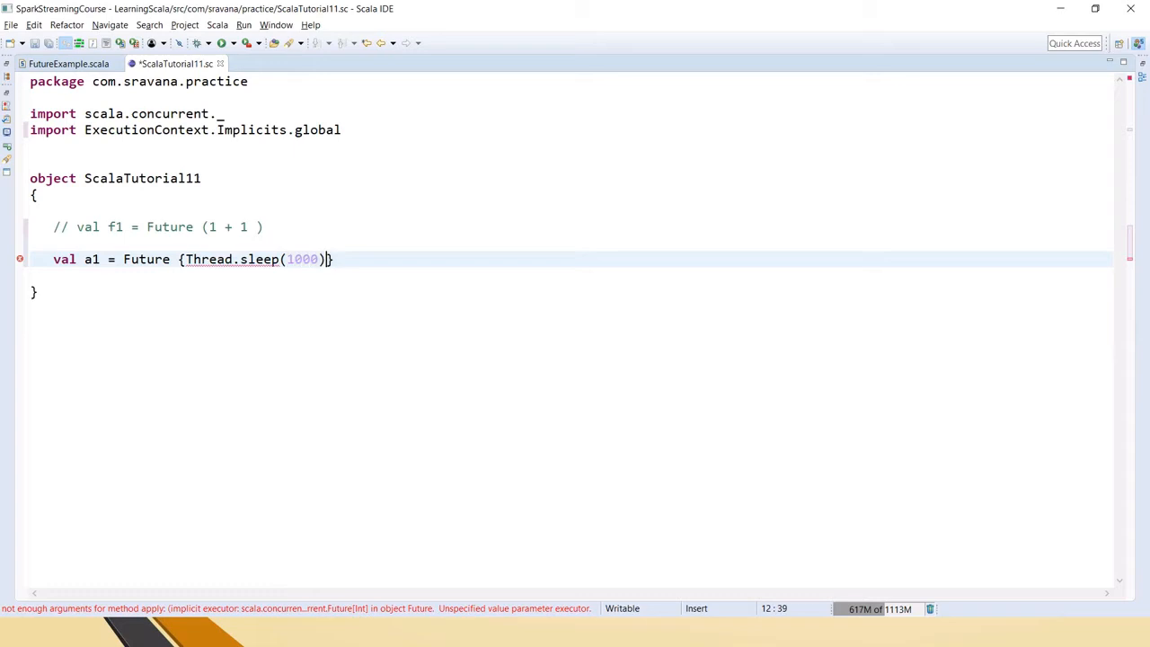
text(; 10)
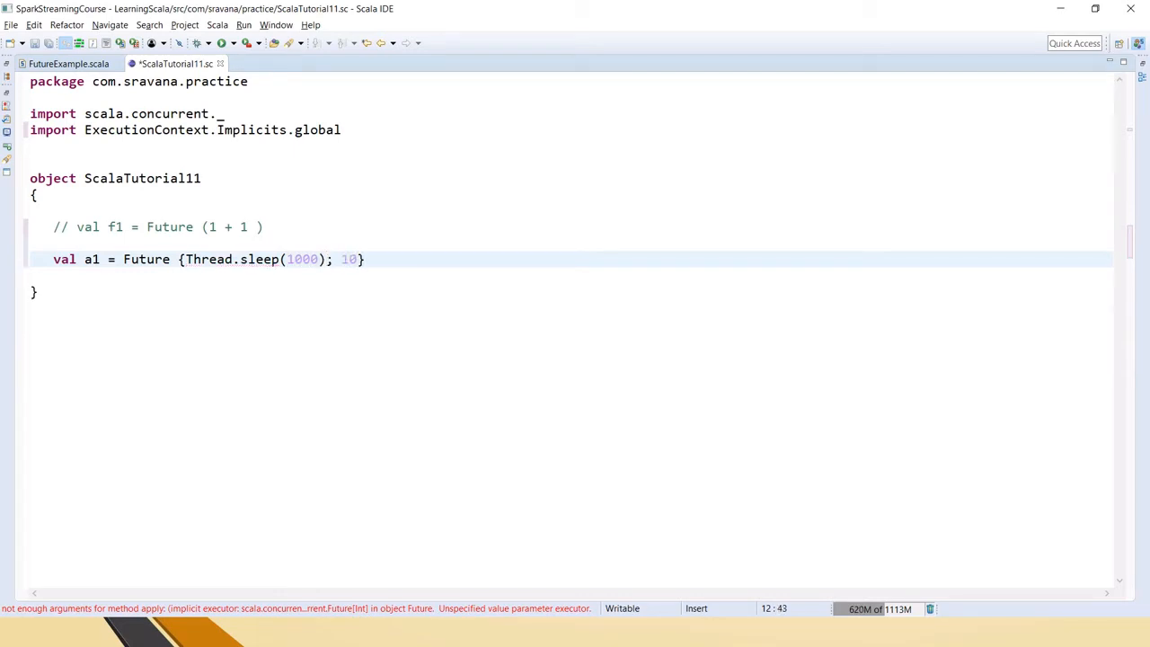
click(185, 258)
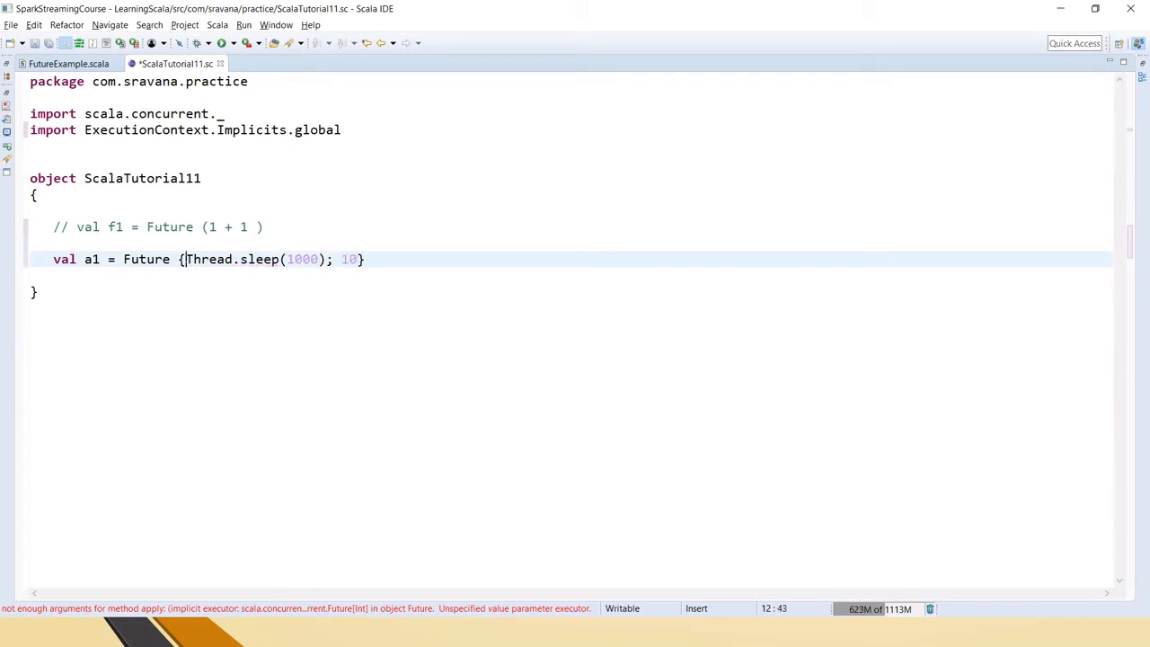
key(enter)
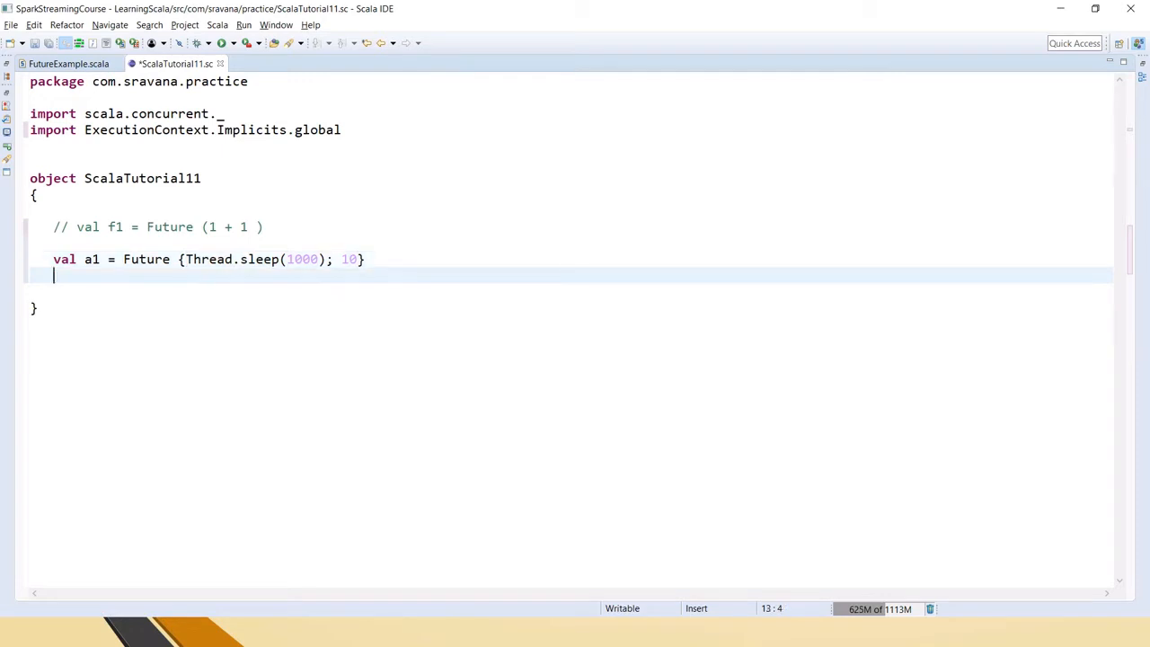
Step: Write val a2 = a1.map( _ * 5) below the a1 definition
text(val)
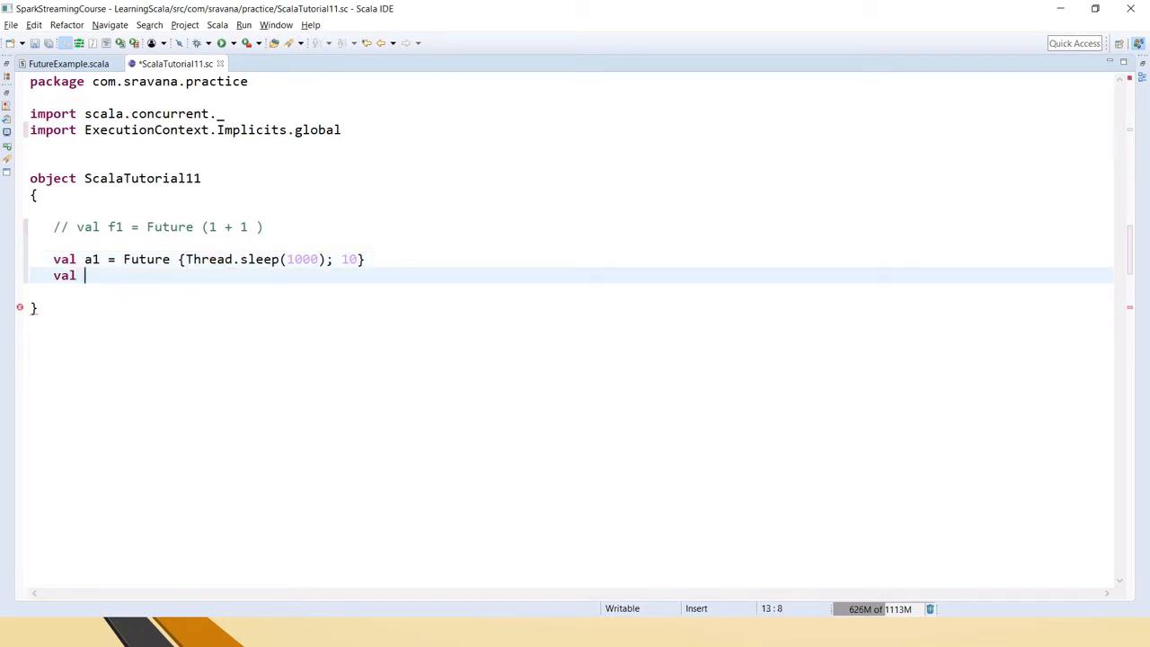
text(a2 =)
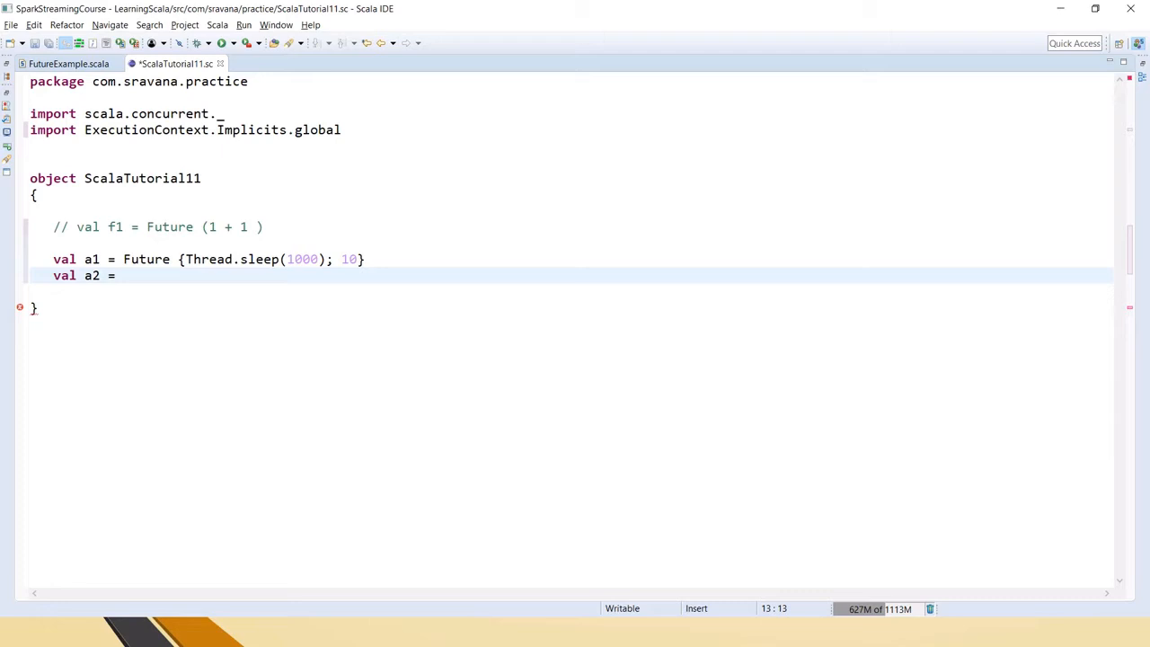
text(a1.)
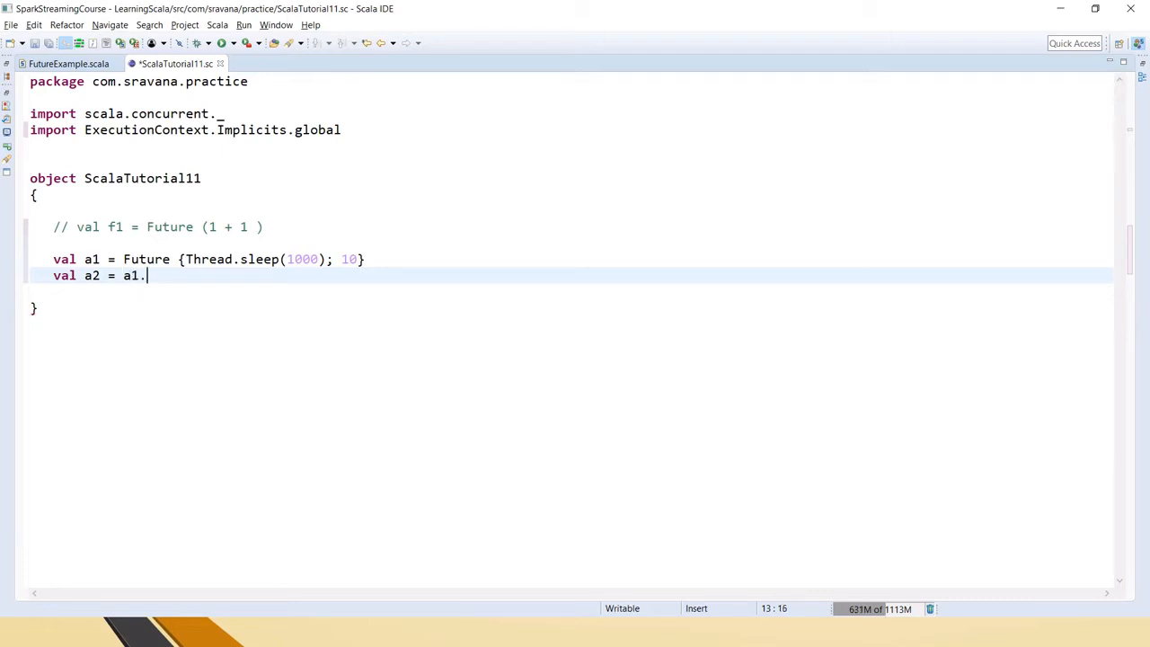
text(map()
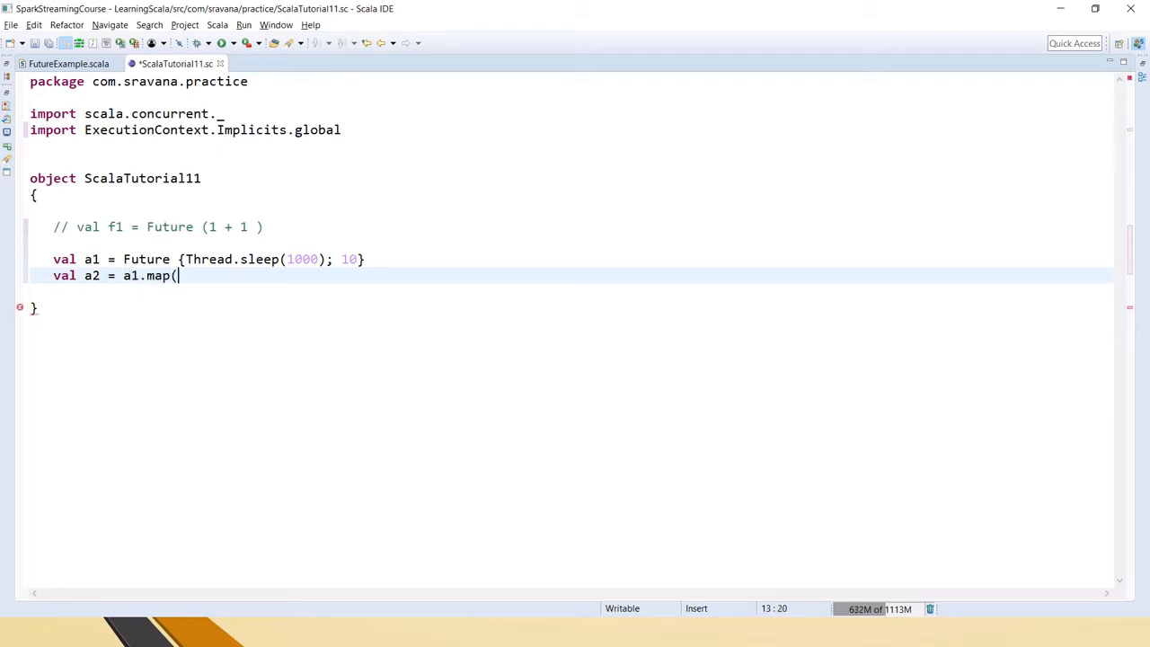
text(_)
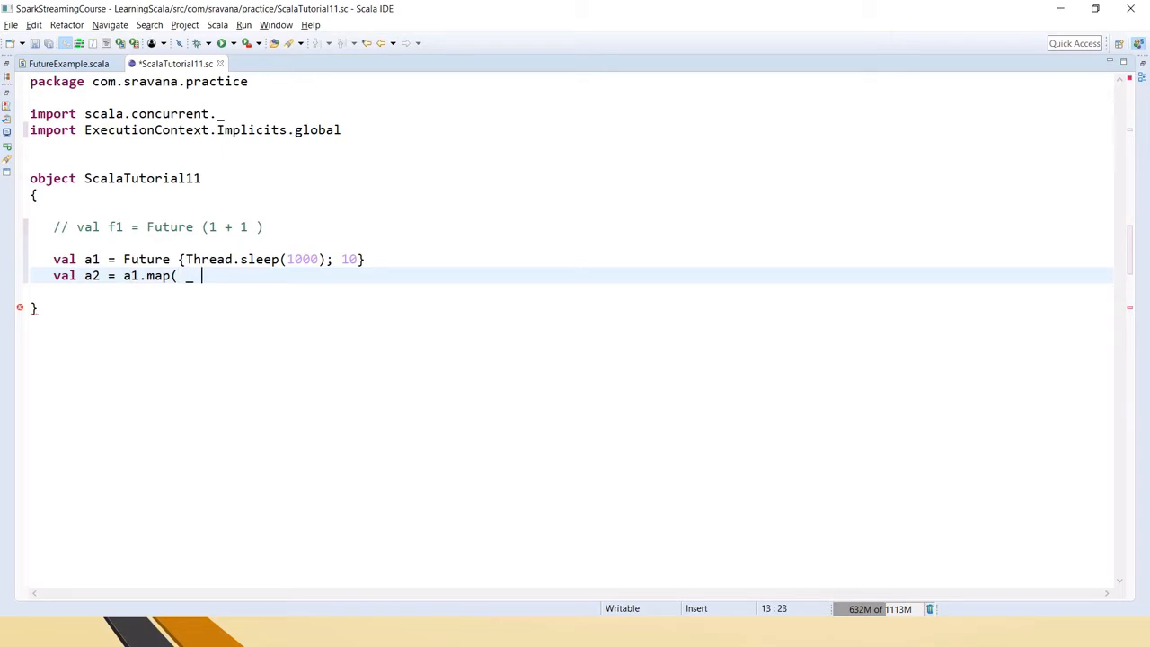
text(* 5))
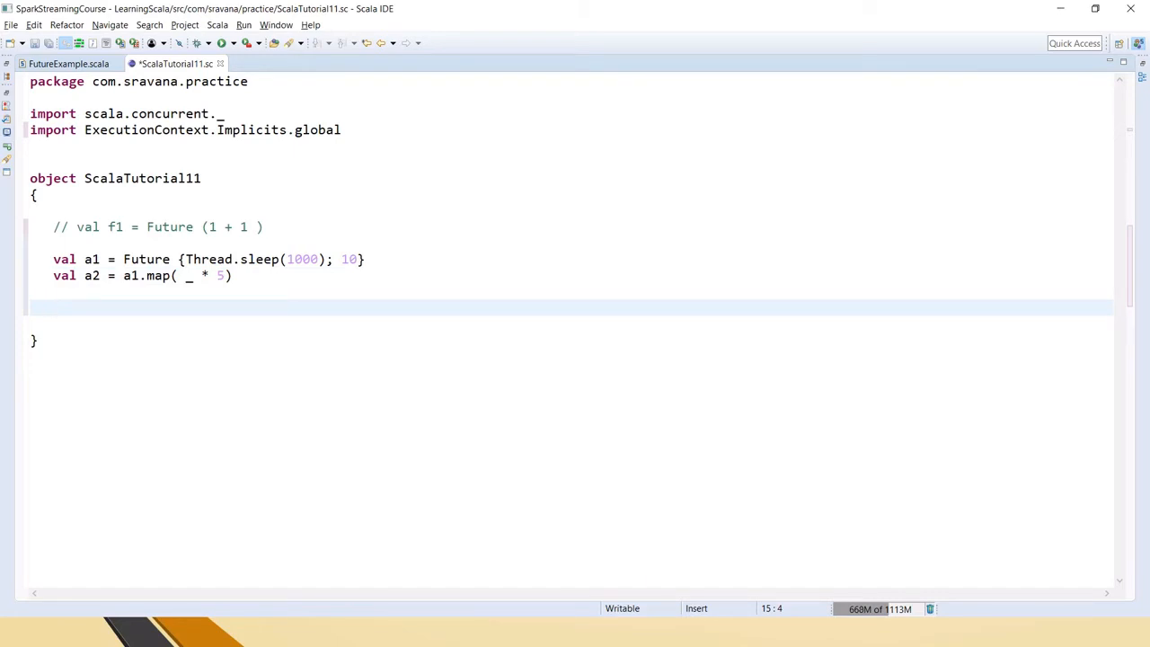
Step: Add a1.isCompleted, a1.value, a2.isCompleted and a2.value check lines below a2
click(54, 307)
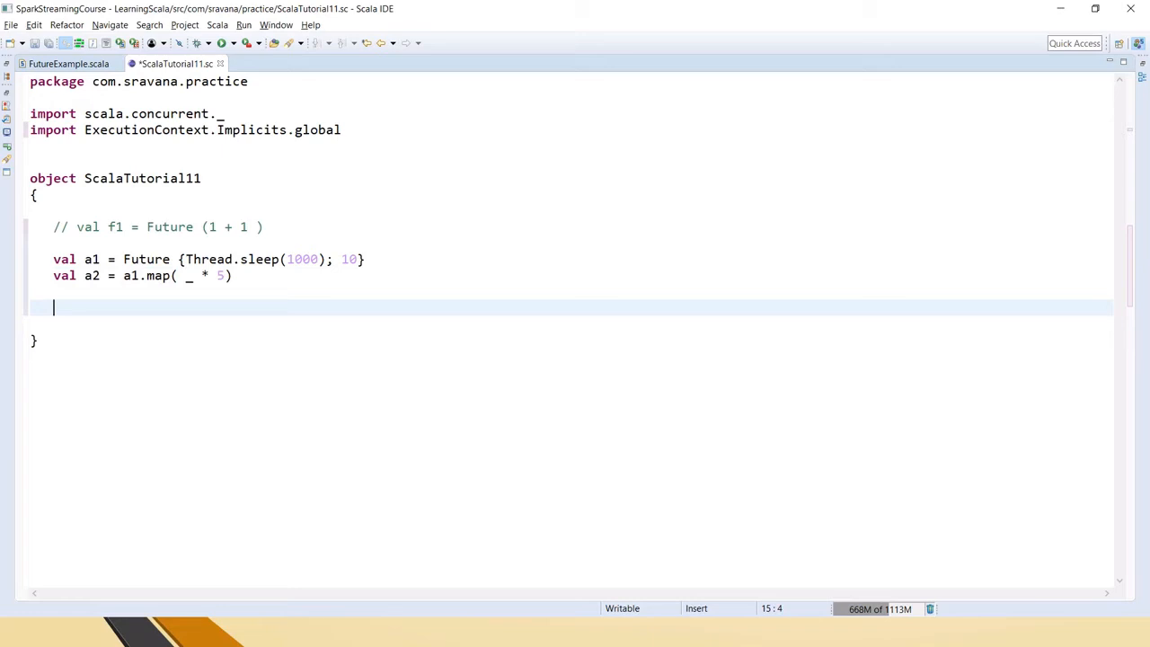
text(a1.i)
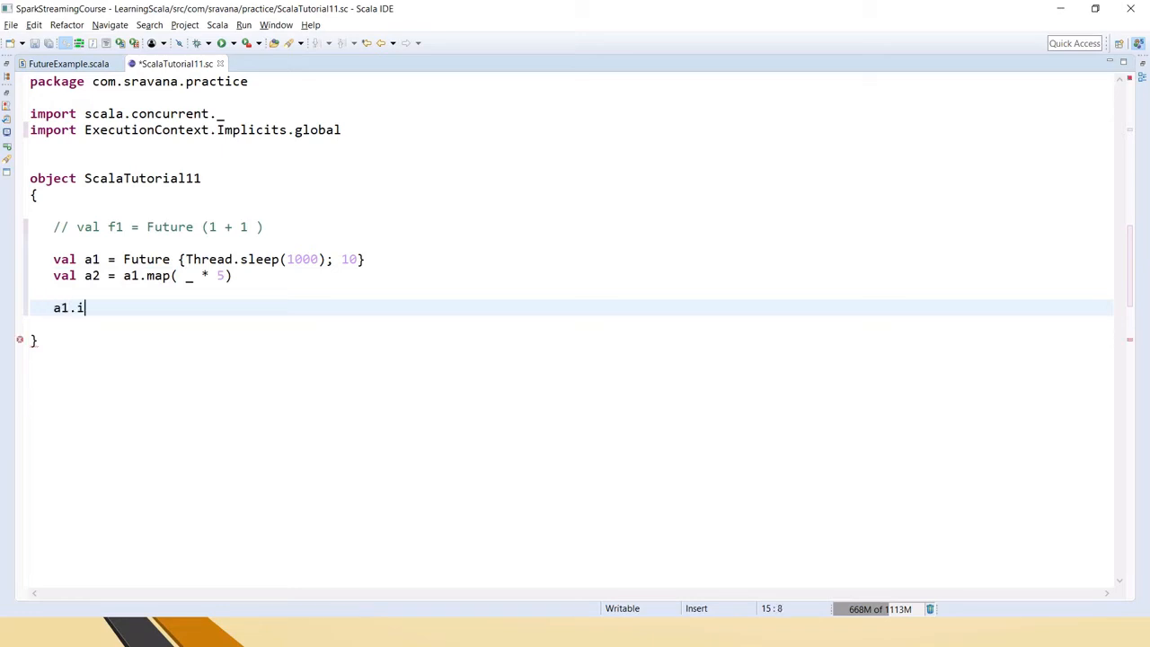
text(sCompleted)
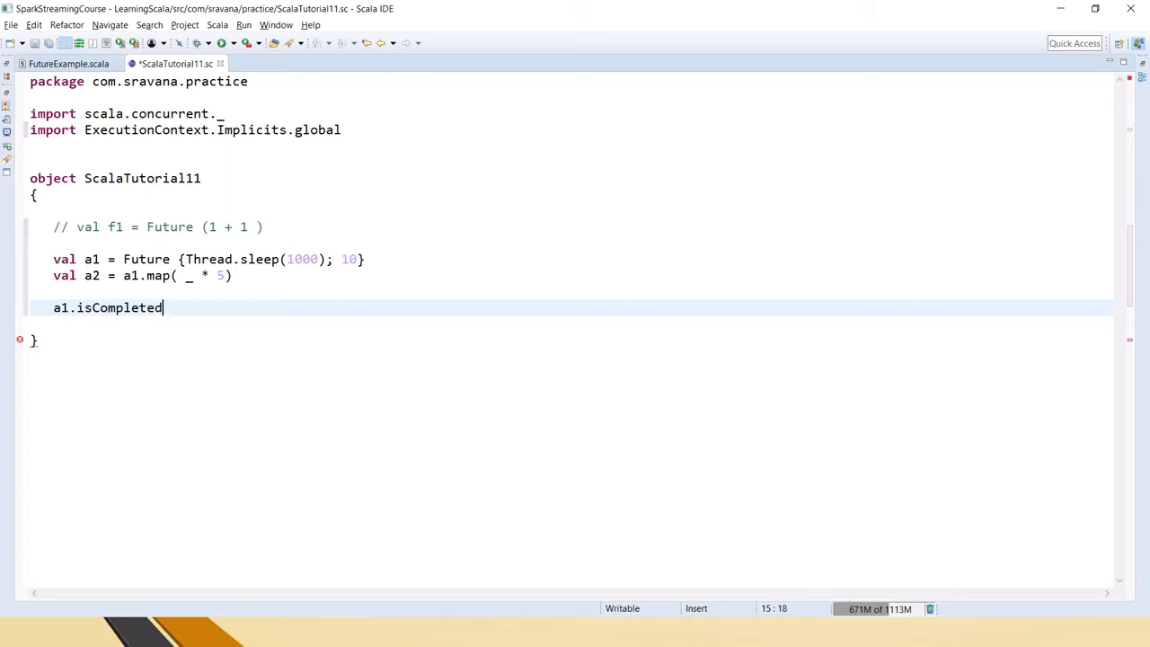
text(a1.)
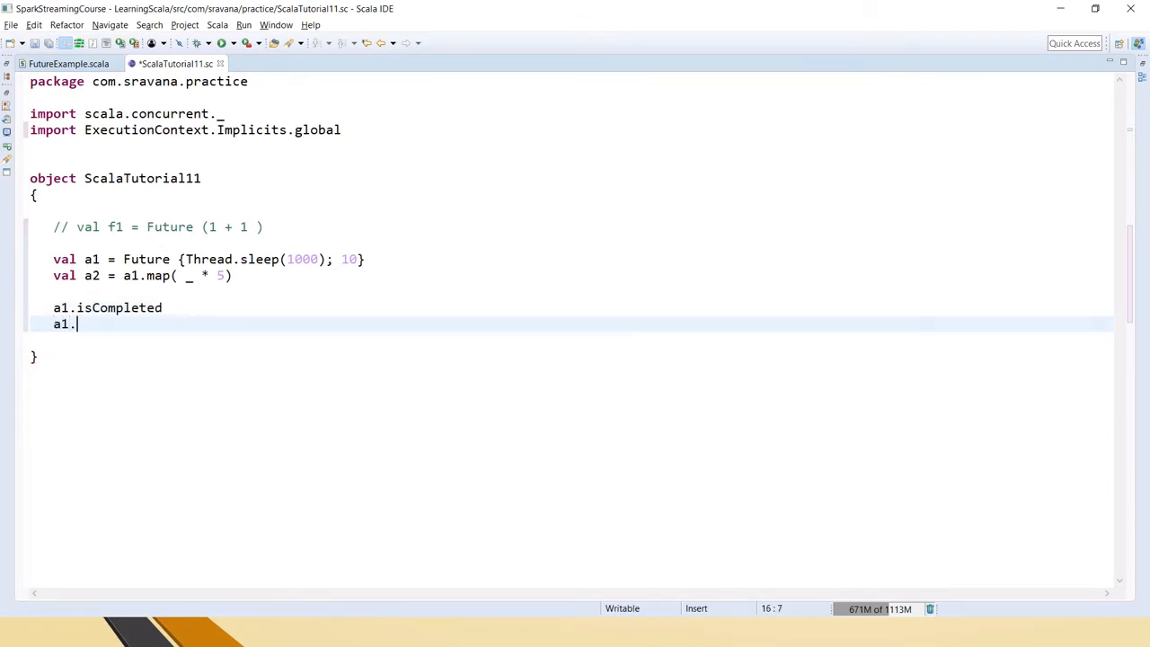
text(value)
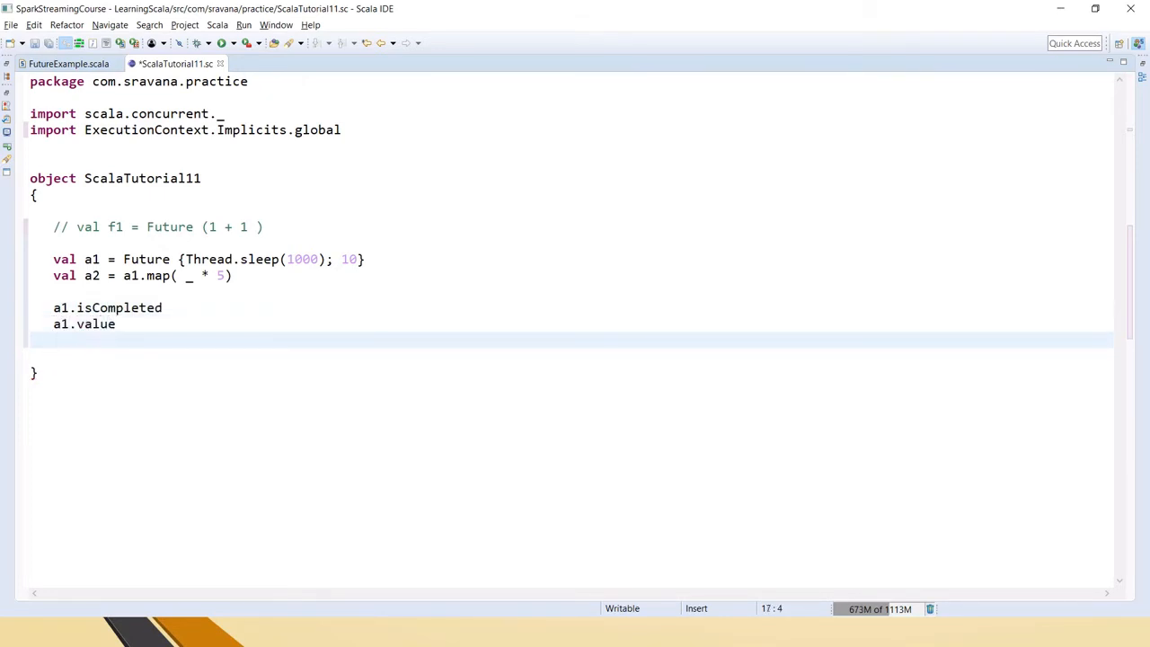
text(a2.)
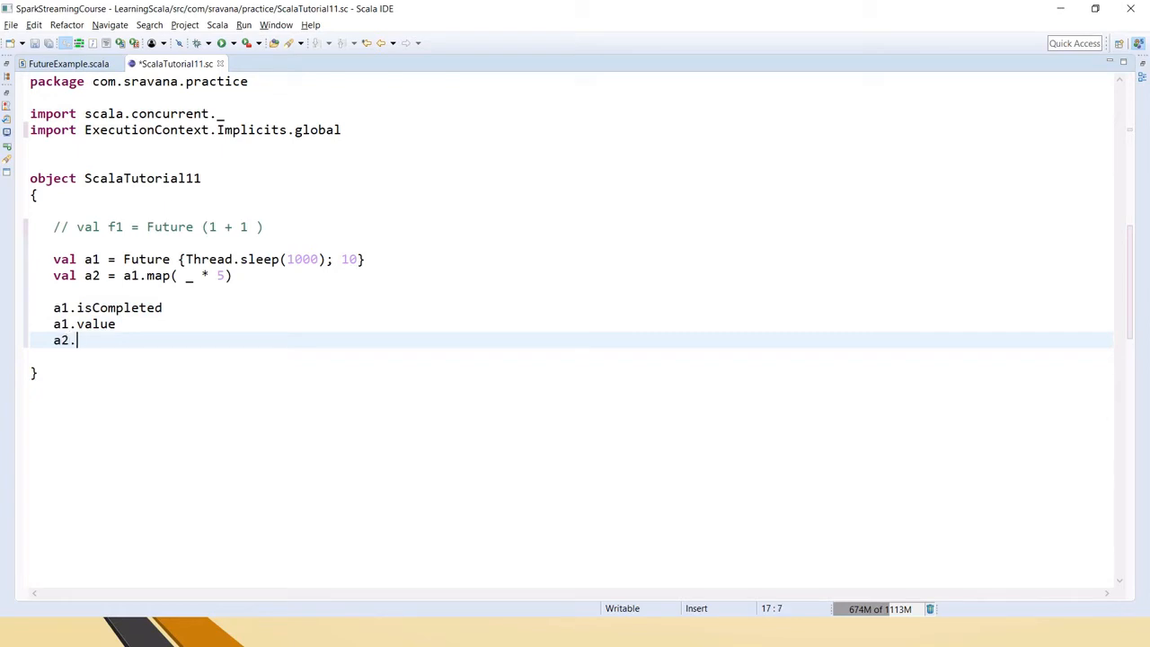
text(isCompleted)
text(a)
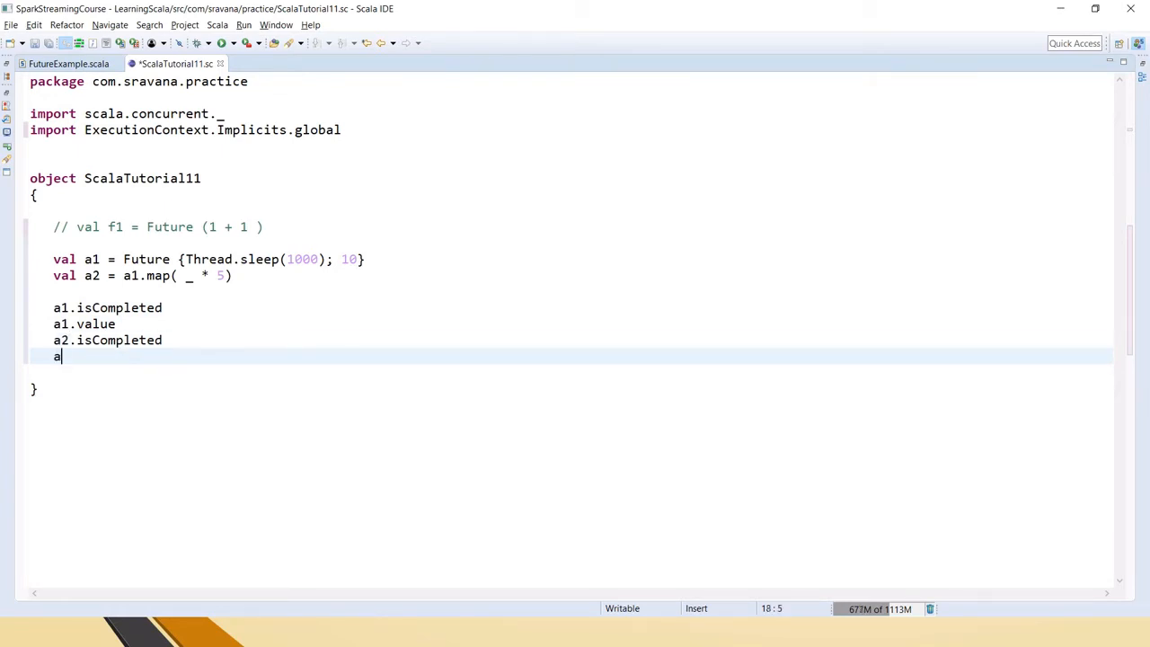
text(2.value)
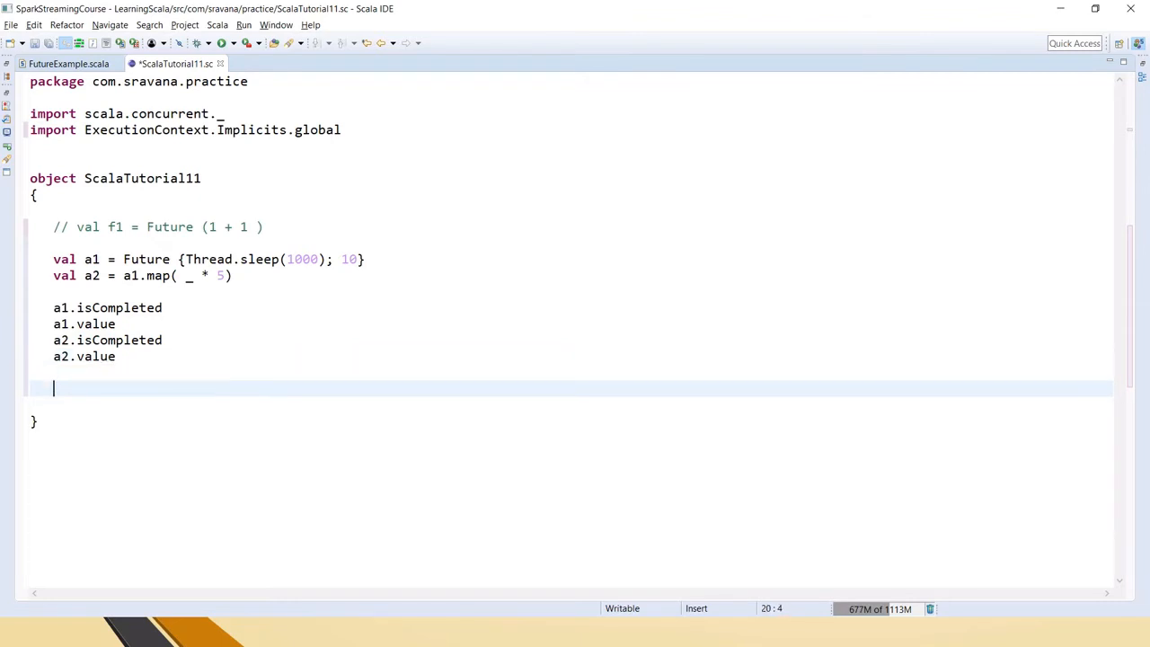
Step: Add Thread.sleep(5000) after the checks and begin repeating the four status checks
text(Thread.s)
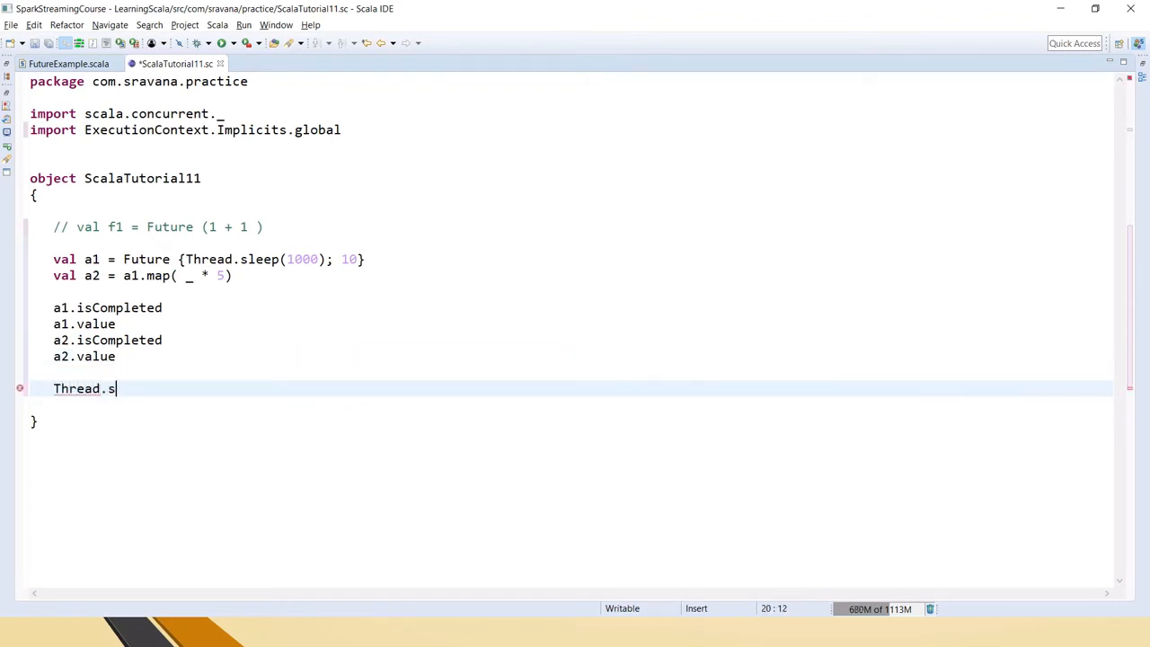
text(leep9500)
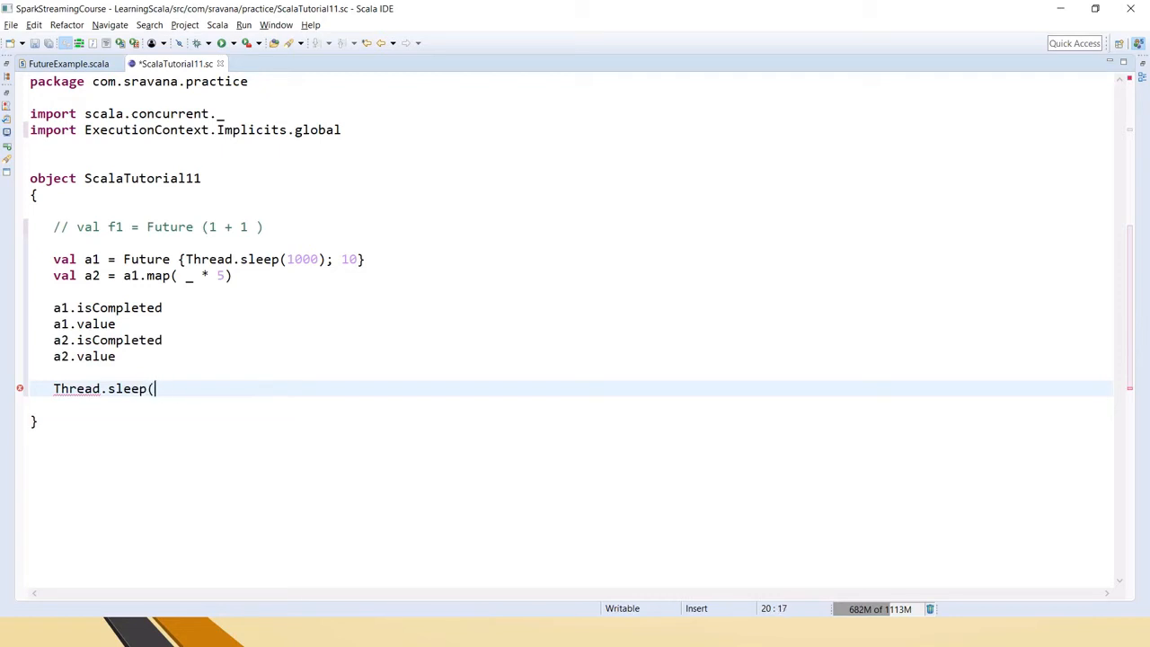
text(5000))
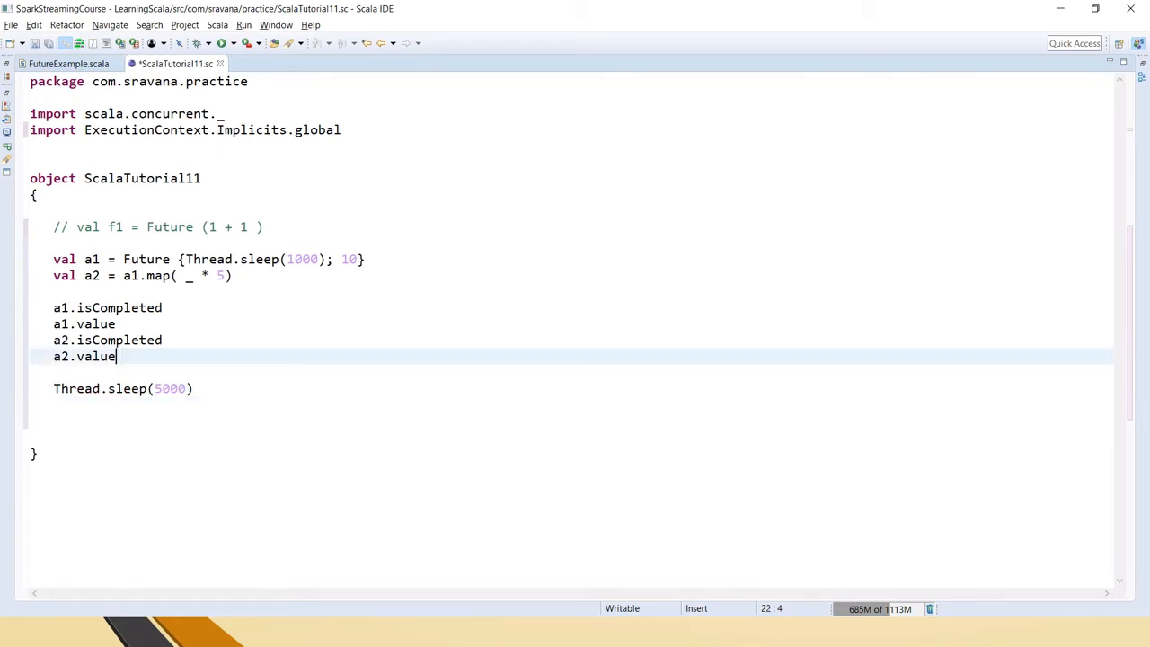
key(enter)
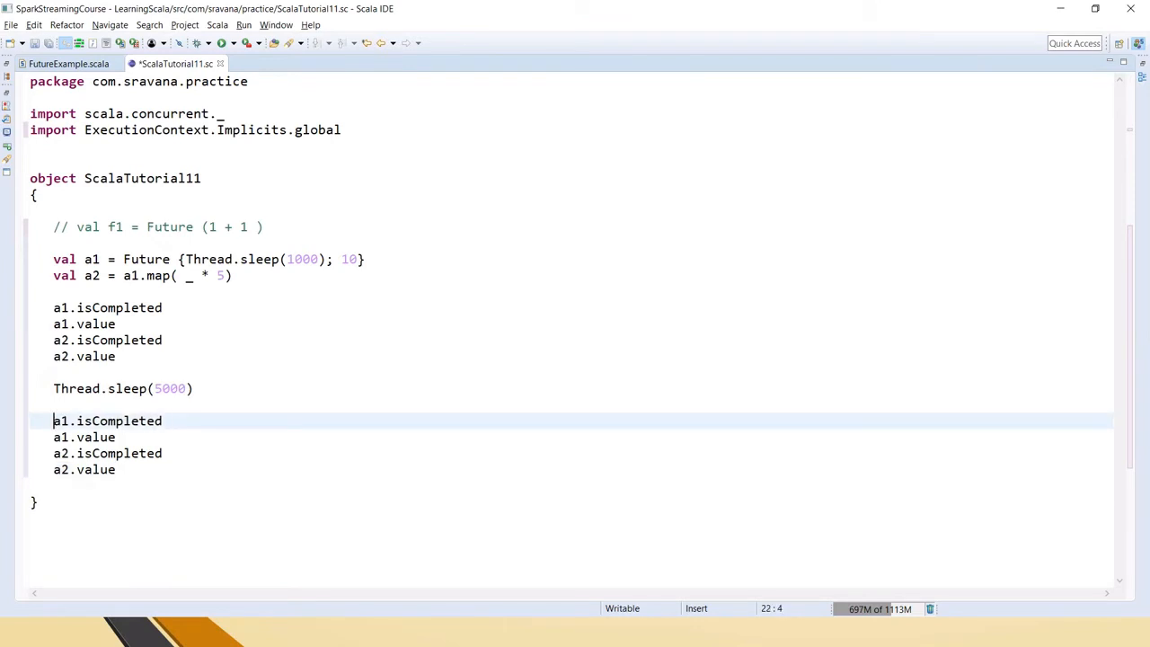
double_click(130, 421)
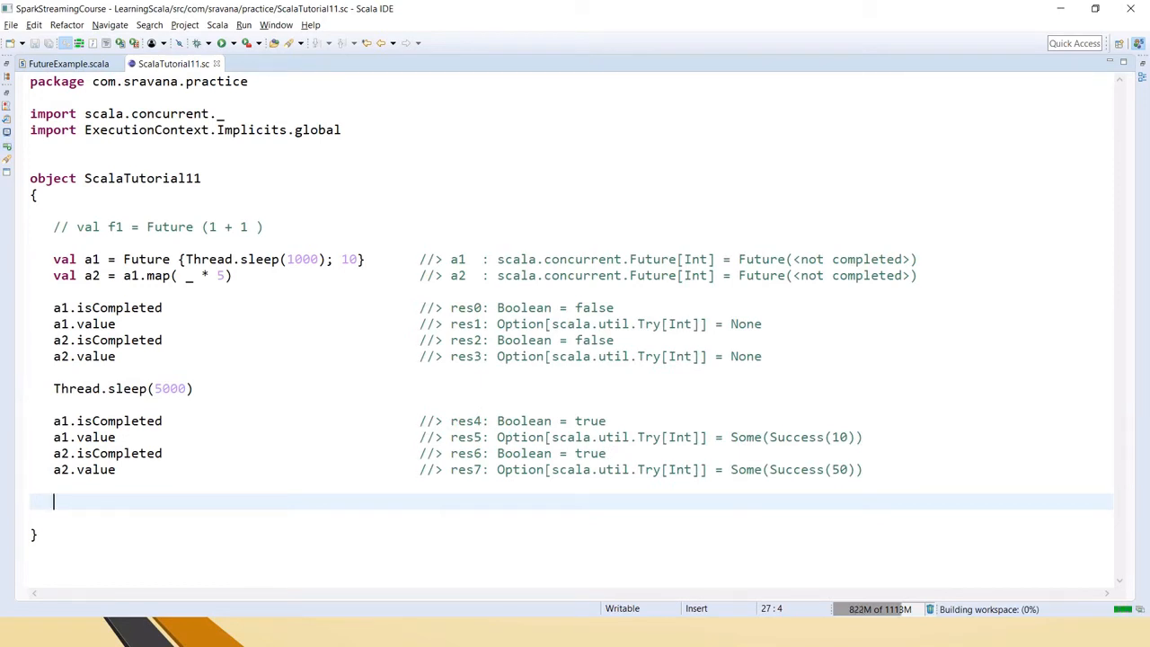
double_click(760, 258)
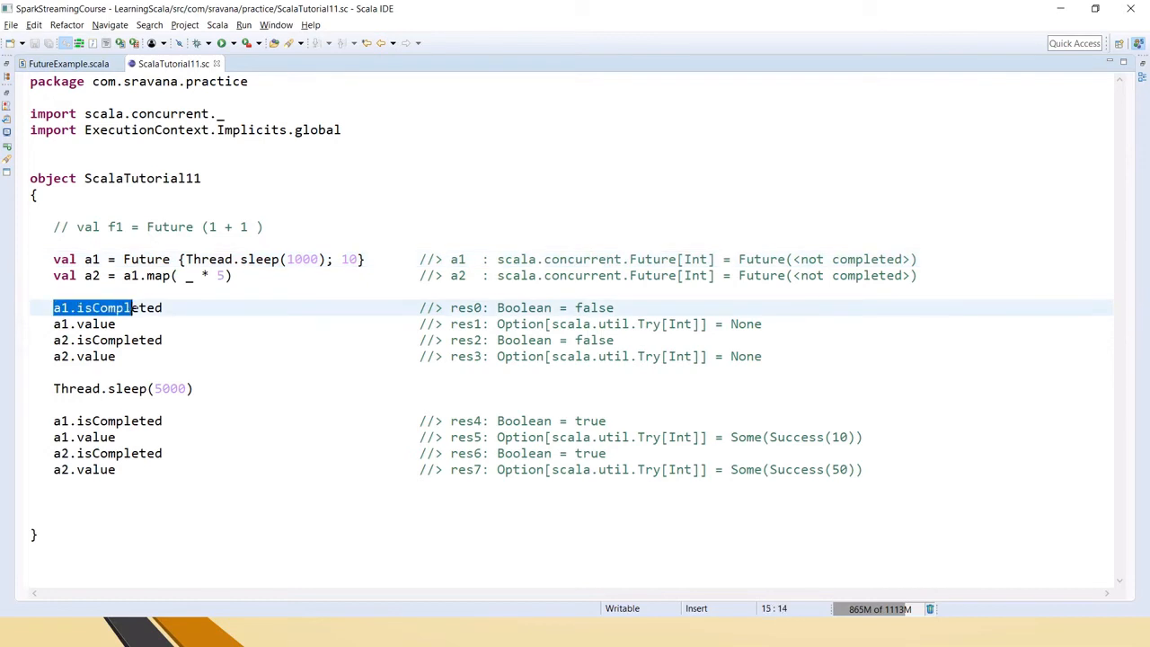
drag(130, 307, 162, 307)
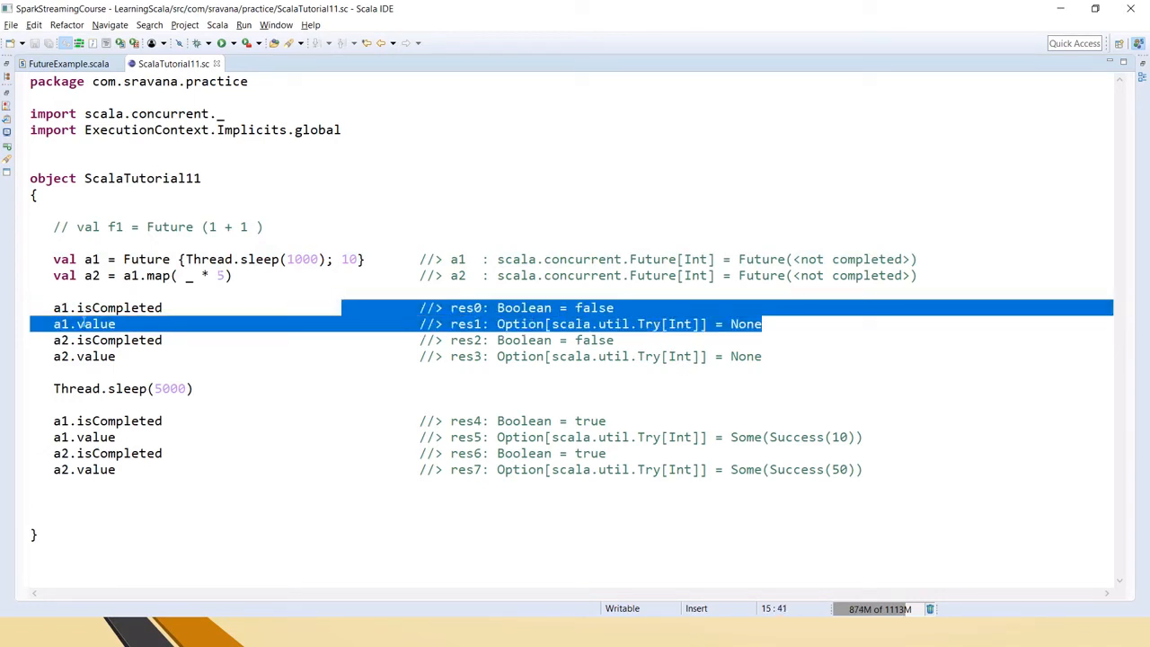
double_click(746, 323)
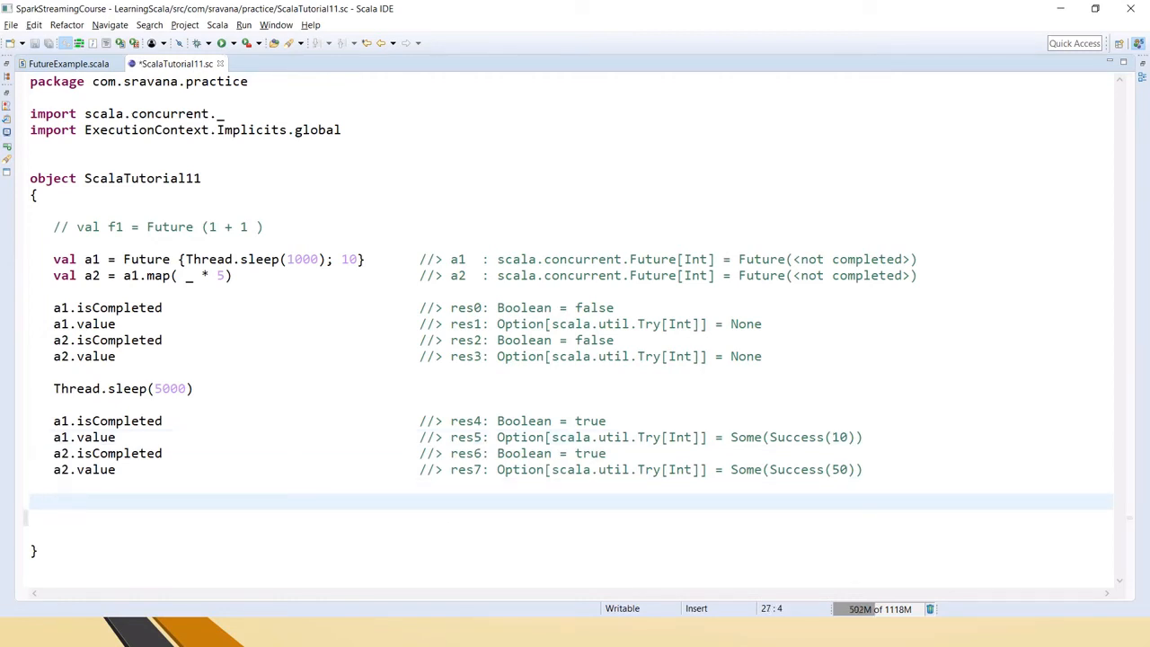
Step: Define val a3 = Future (1/0)
text(val a3 = G)
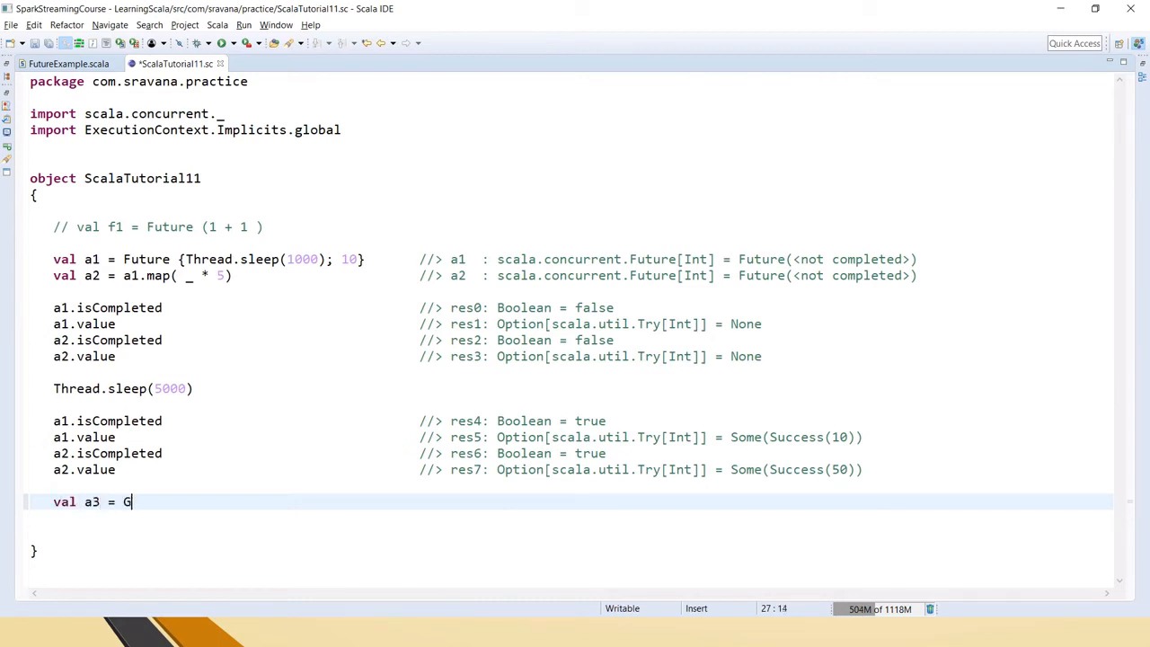
text(uture ()
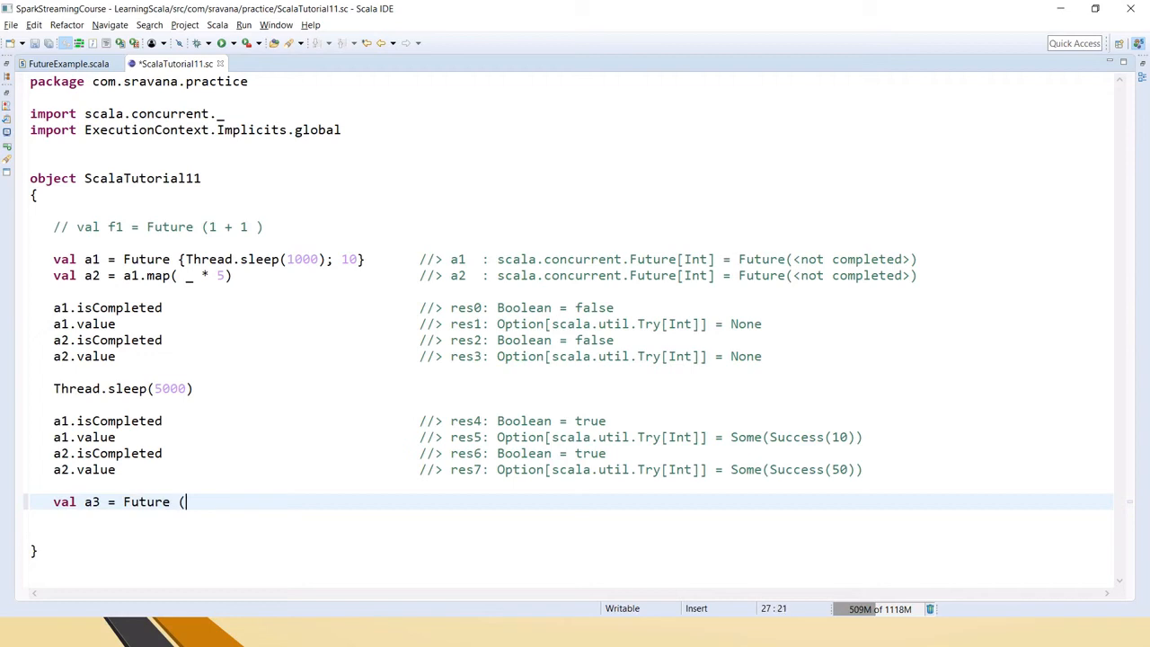
text(1/0))
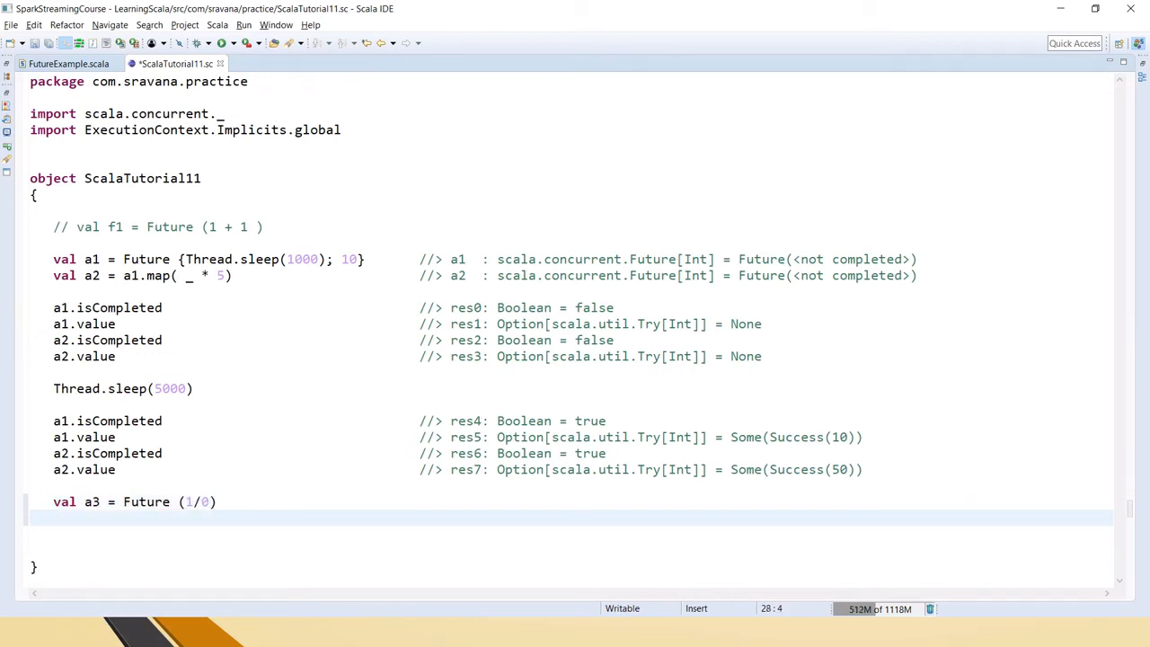
Step: Add Thread.sleep(5000) followed by a3.value
text(Thread.slee)
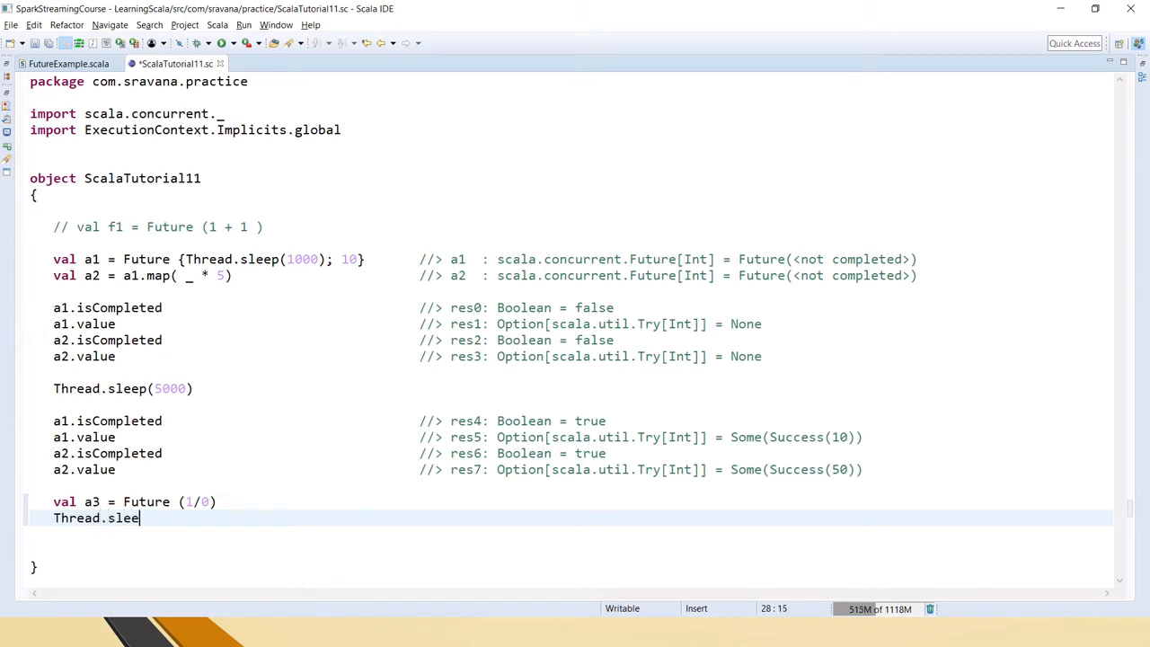
text(p(5000)
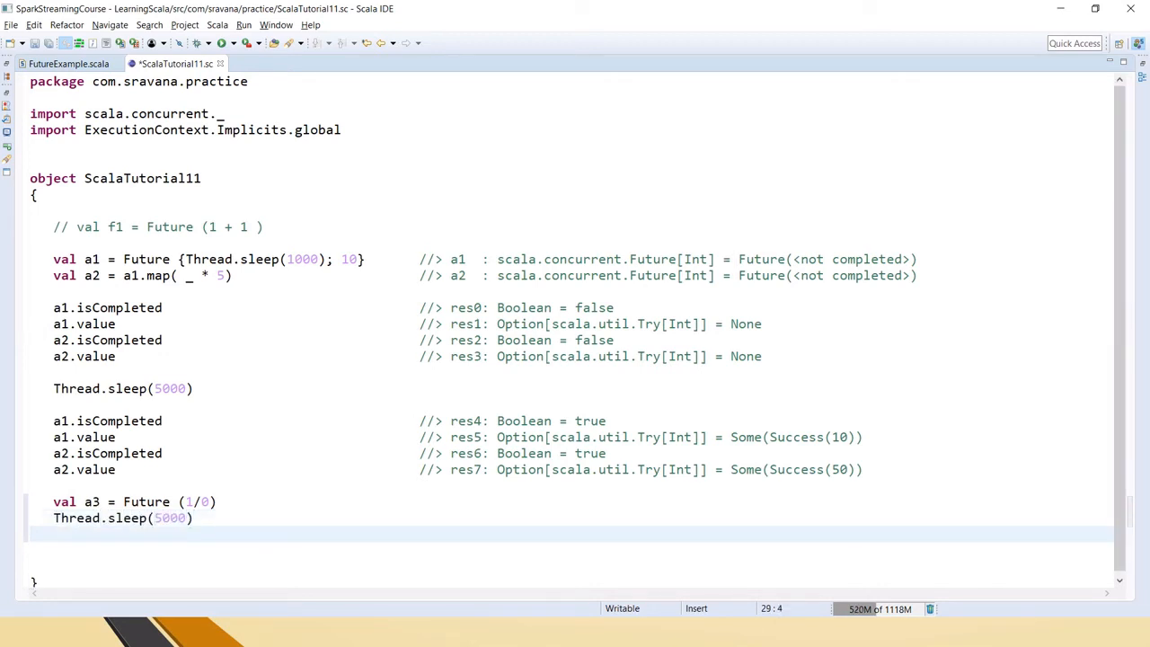
text(a3)
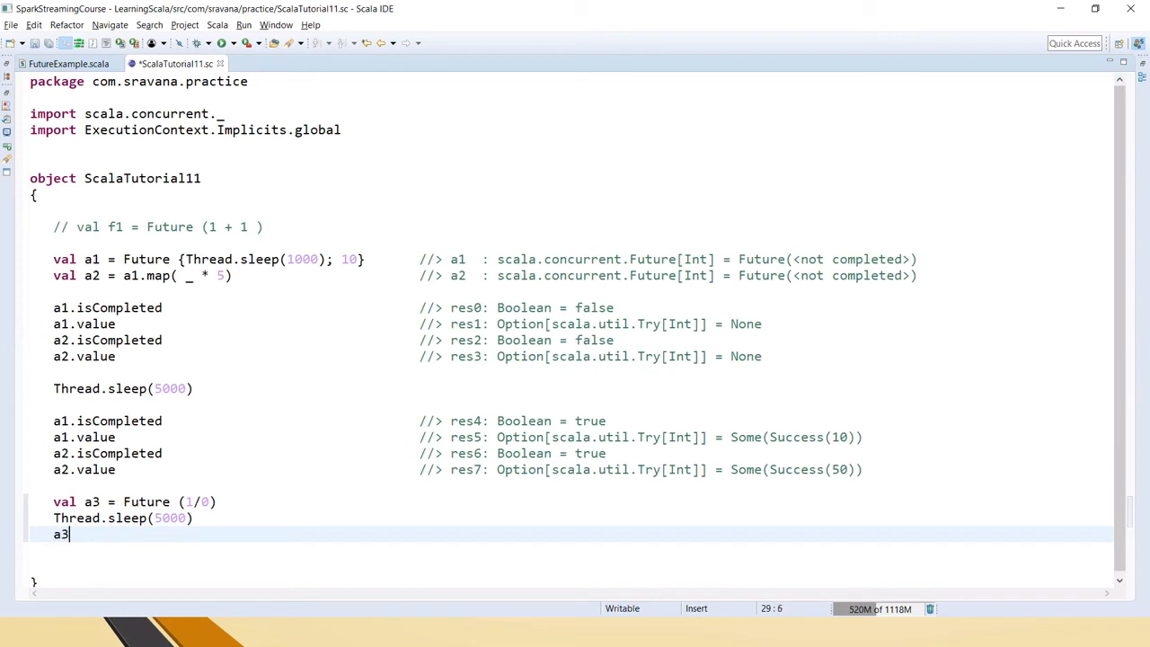
text(.valu)
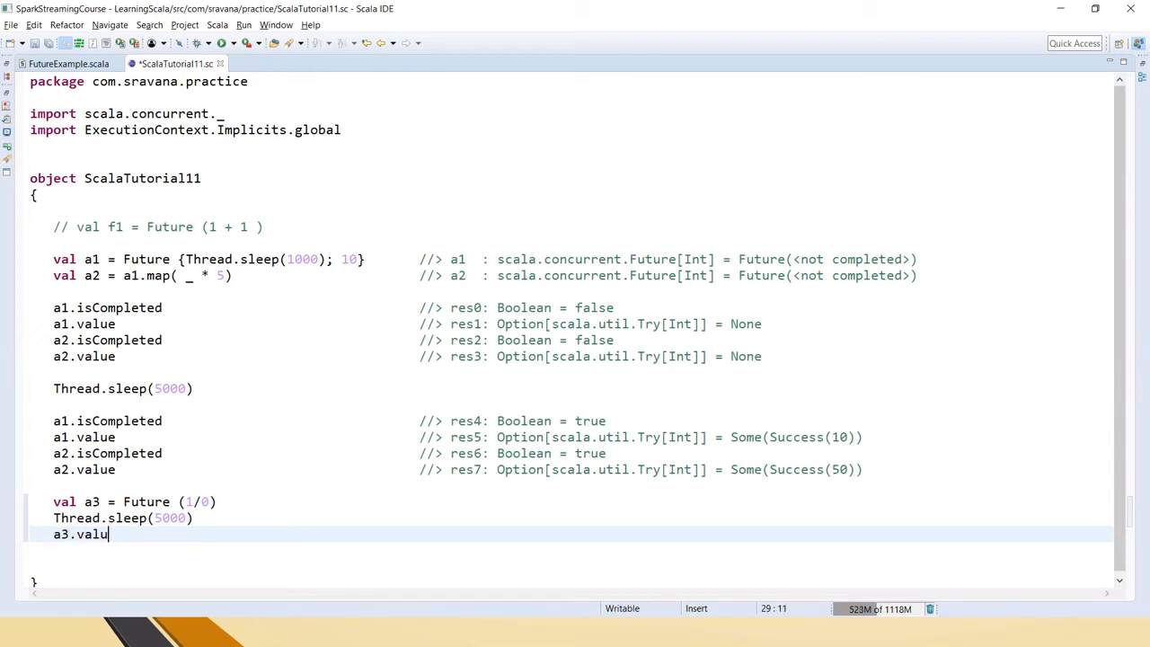
text(e)
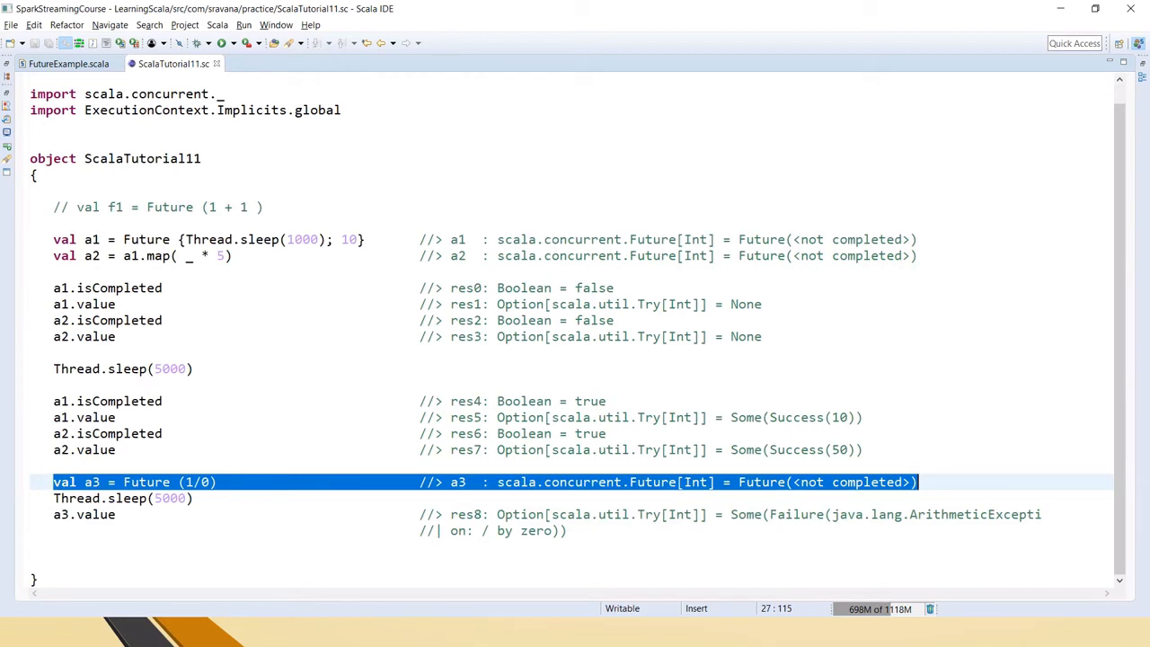
click(106, 514)
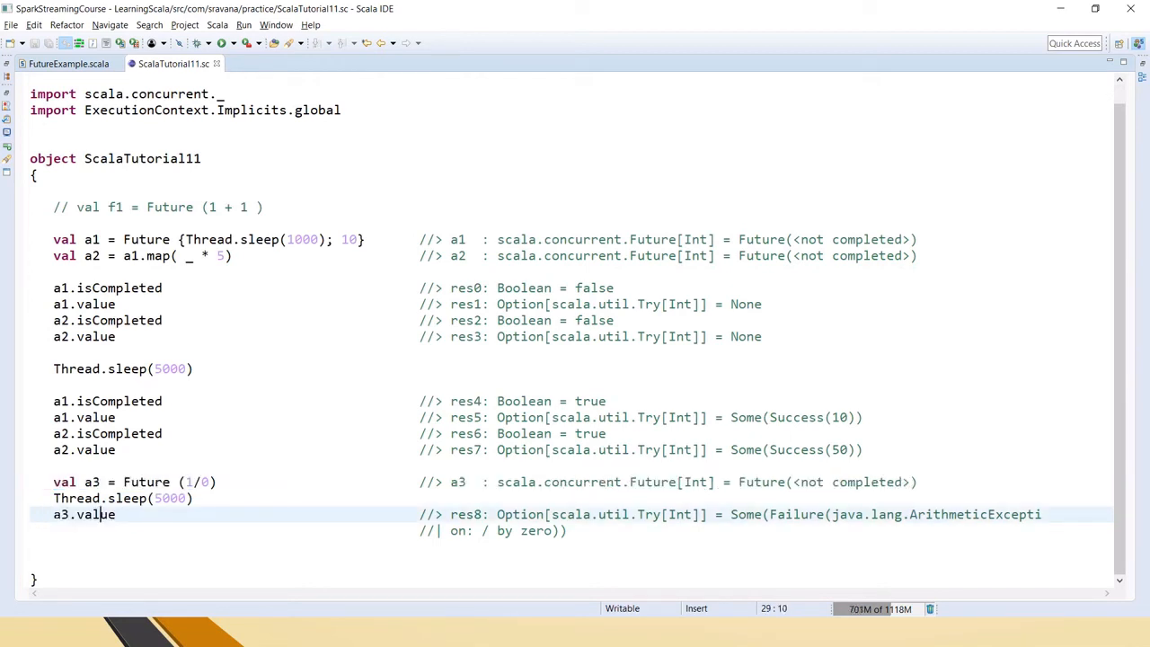
double_click(84, 514)
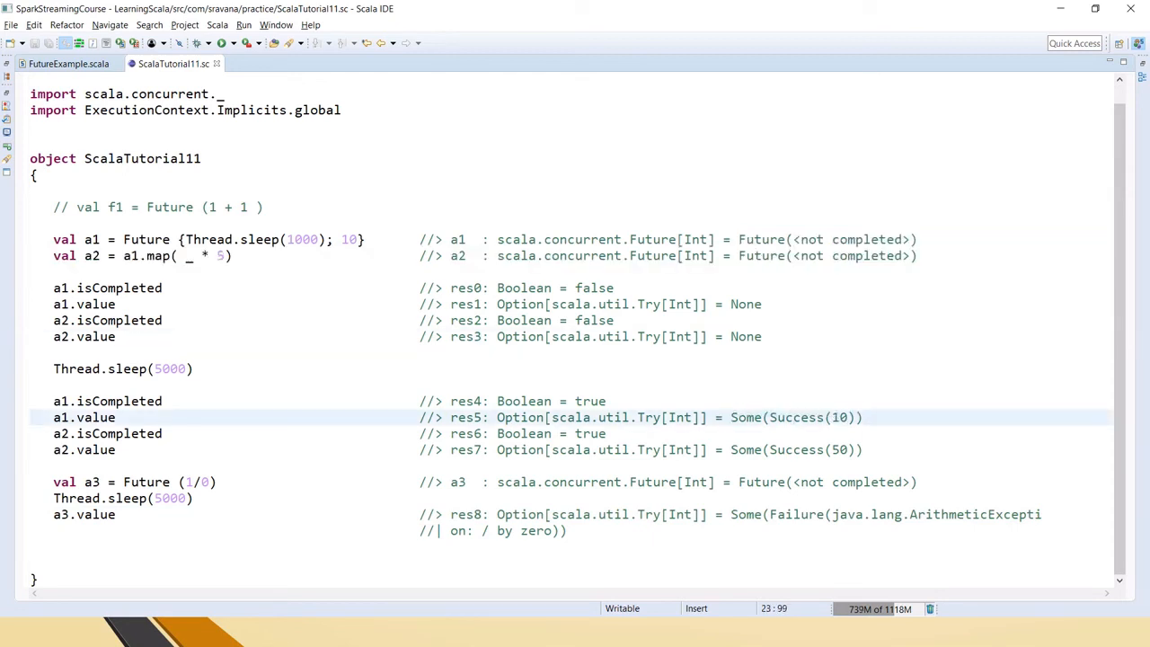
double_click(798, 417)
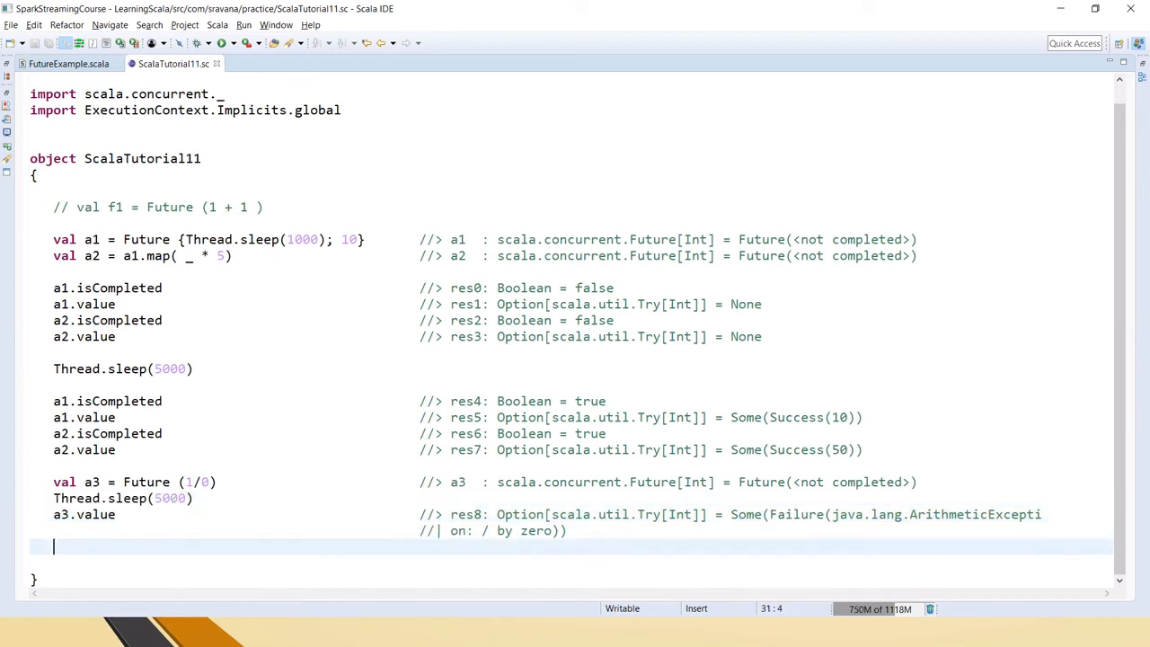
Step: Type await.ready and await.result lines below a3.value
text(awa)
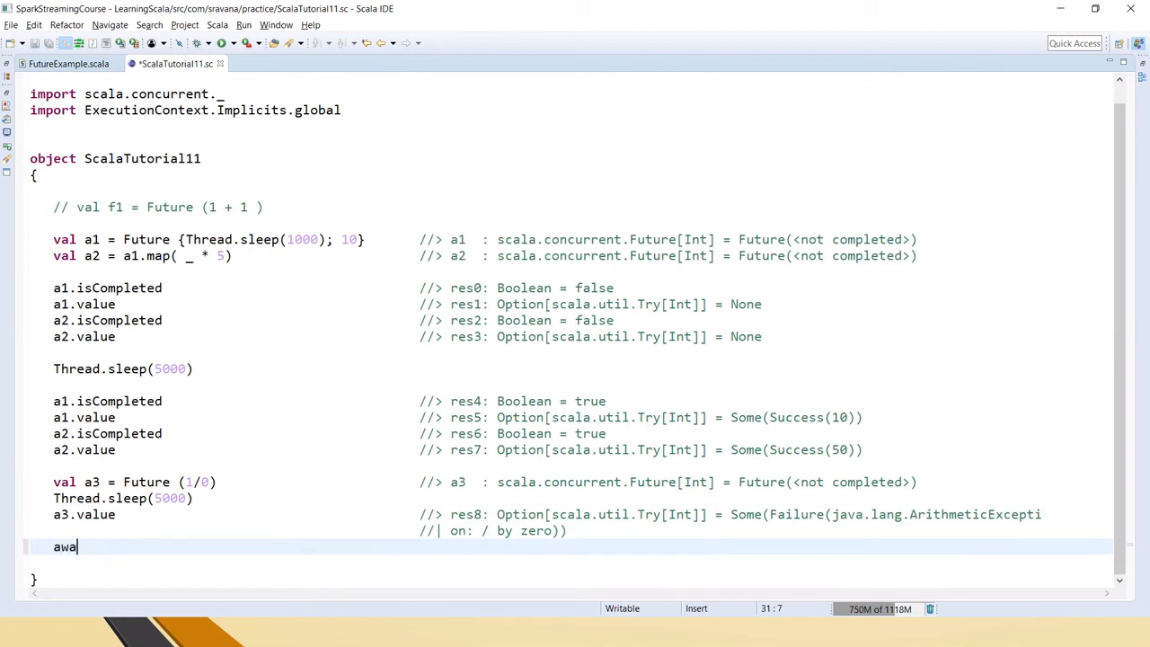
text(it.ready)
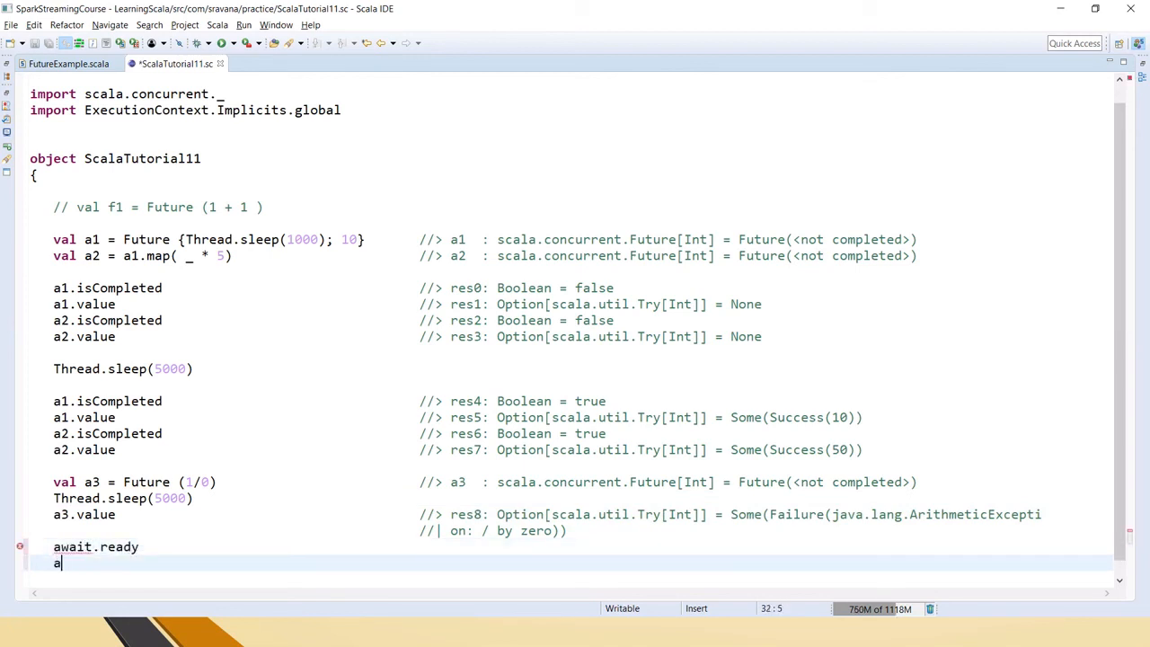
text(await.result)
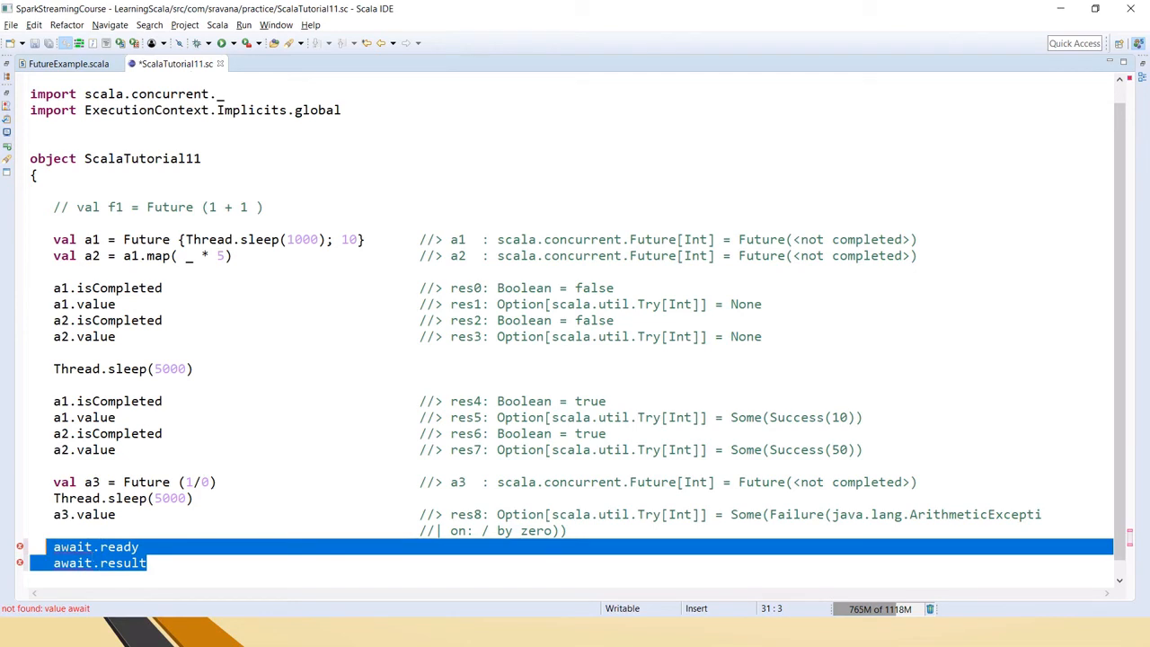
Step: Add import scala.concurrent.duration._ under the imports and retype the await.result line
text(import scala.concurrent.dur)
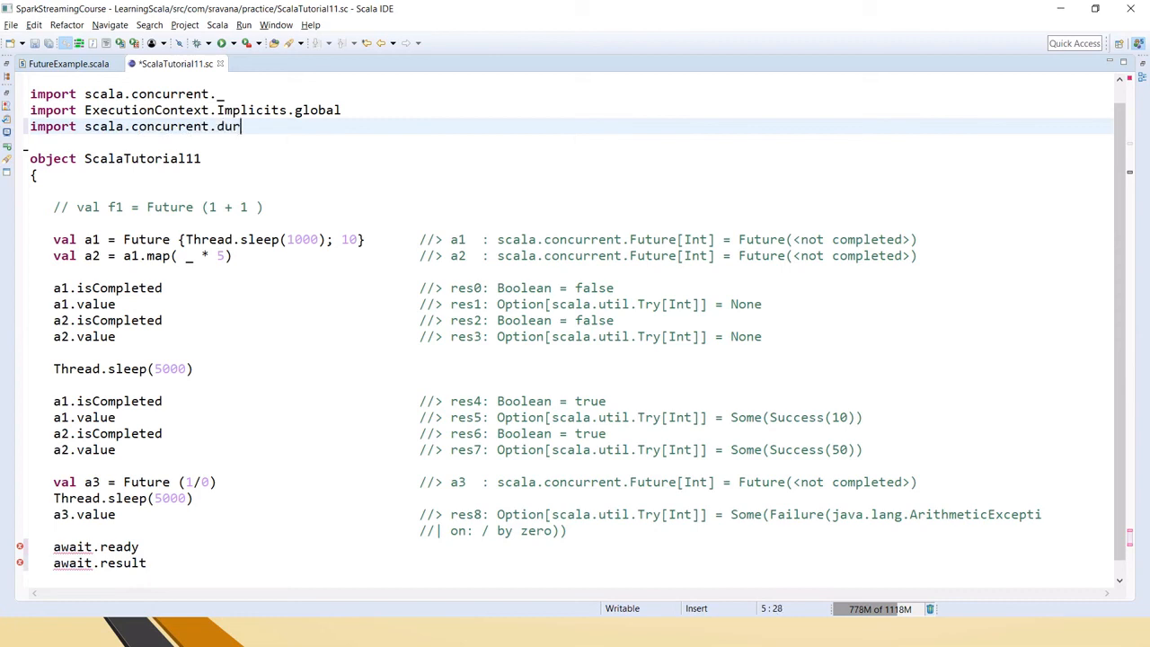
text(ation)
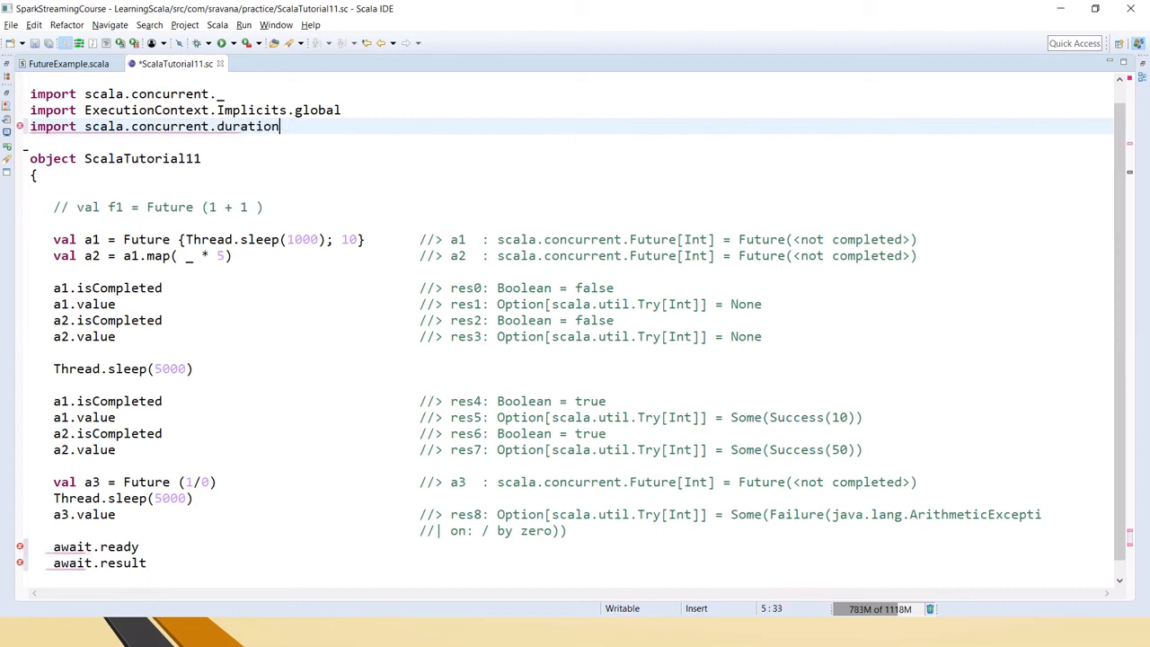
text(._)
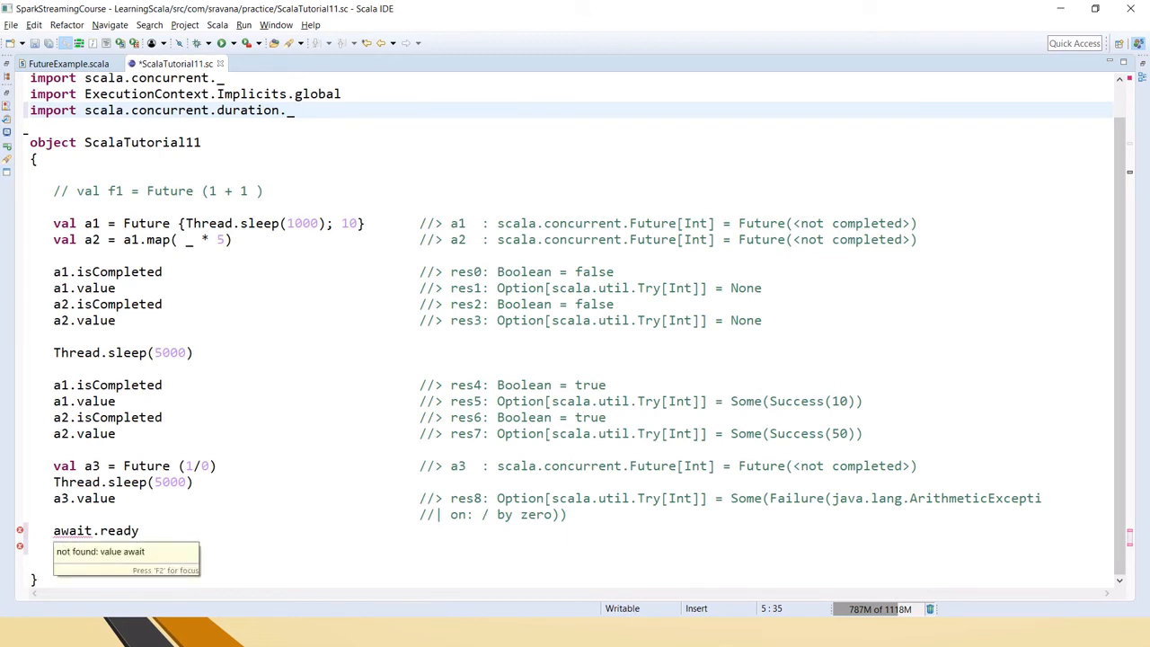
text(await.result)
click(97, 531)
text(//)
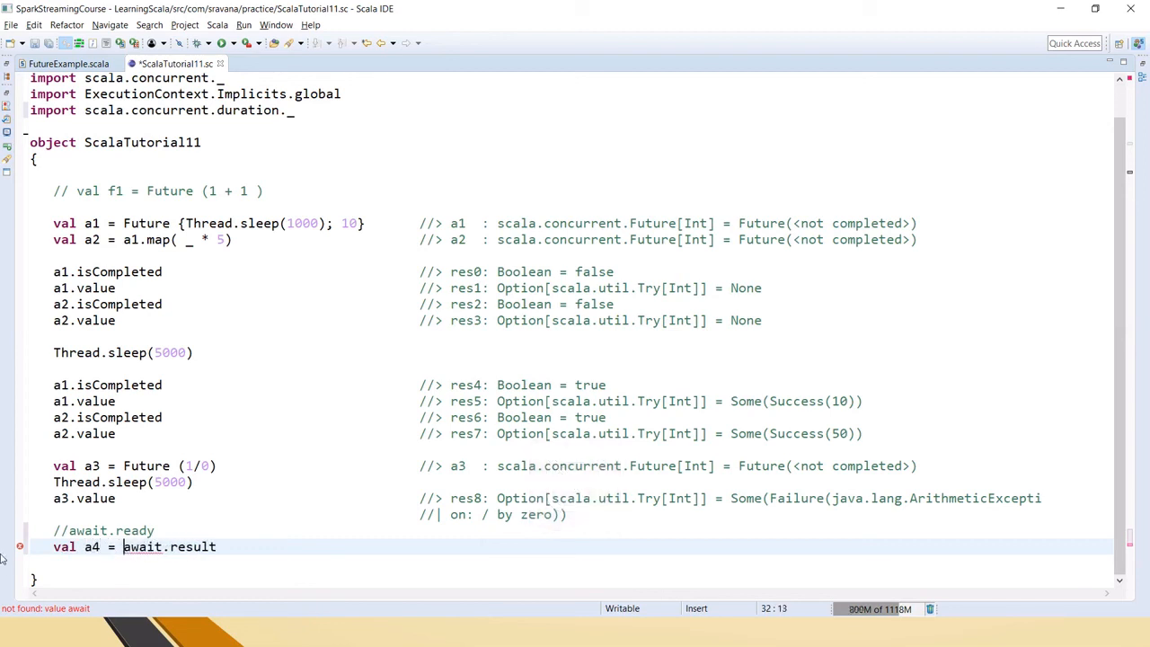
Step: Complete the a4 line as Await.result(a3, 5.seconds)
click(217, 547)
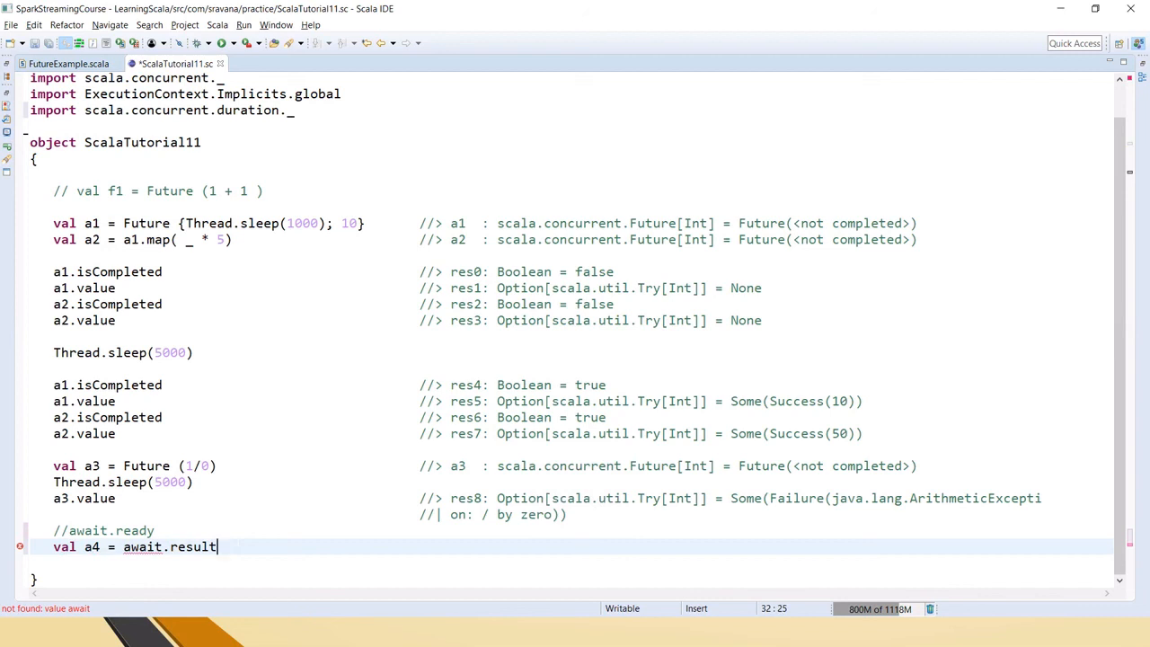
text((a3)
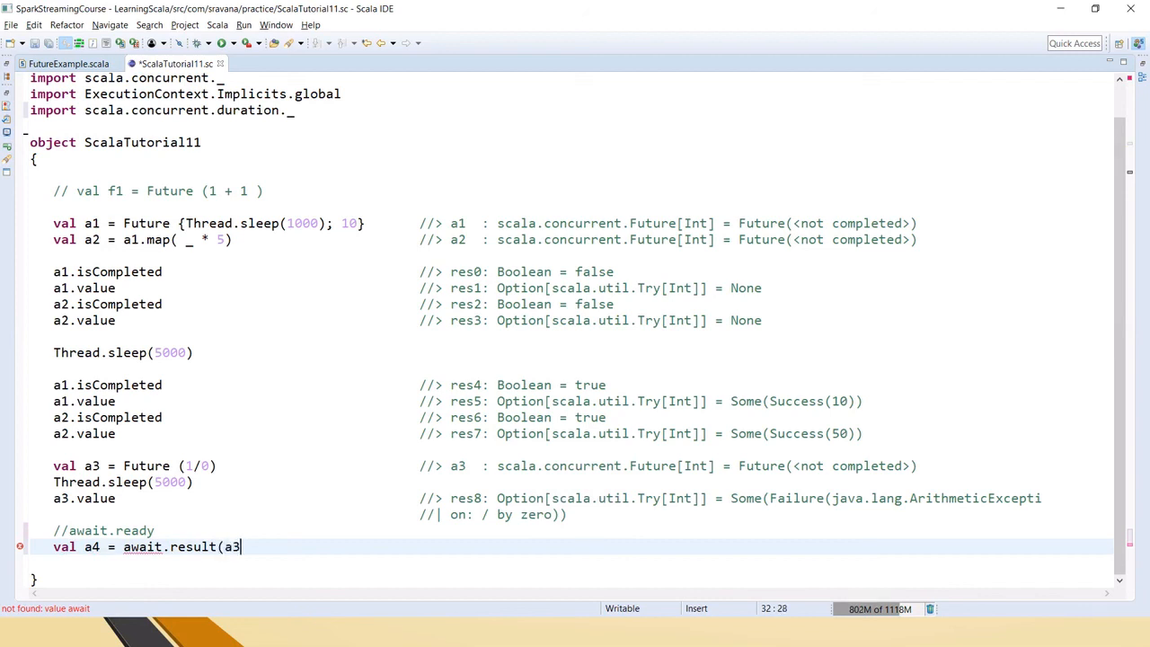
text(.)
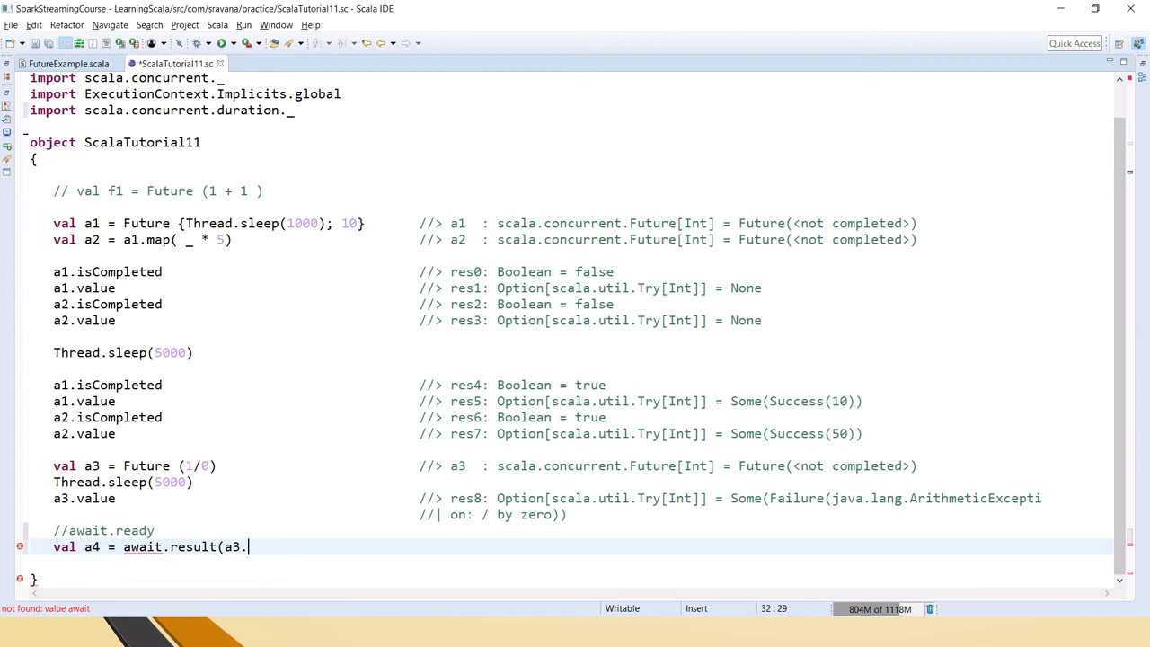
text(,)
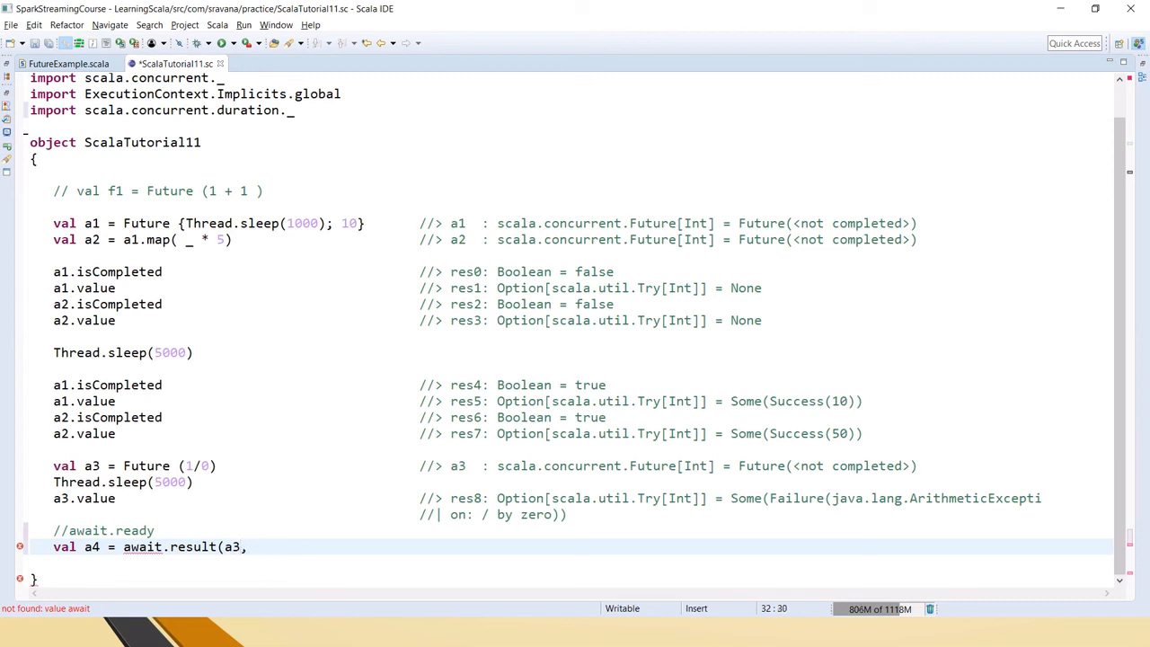
text(5.secon)
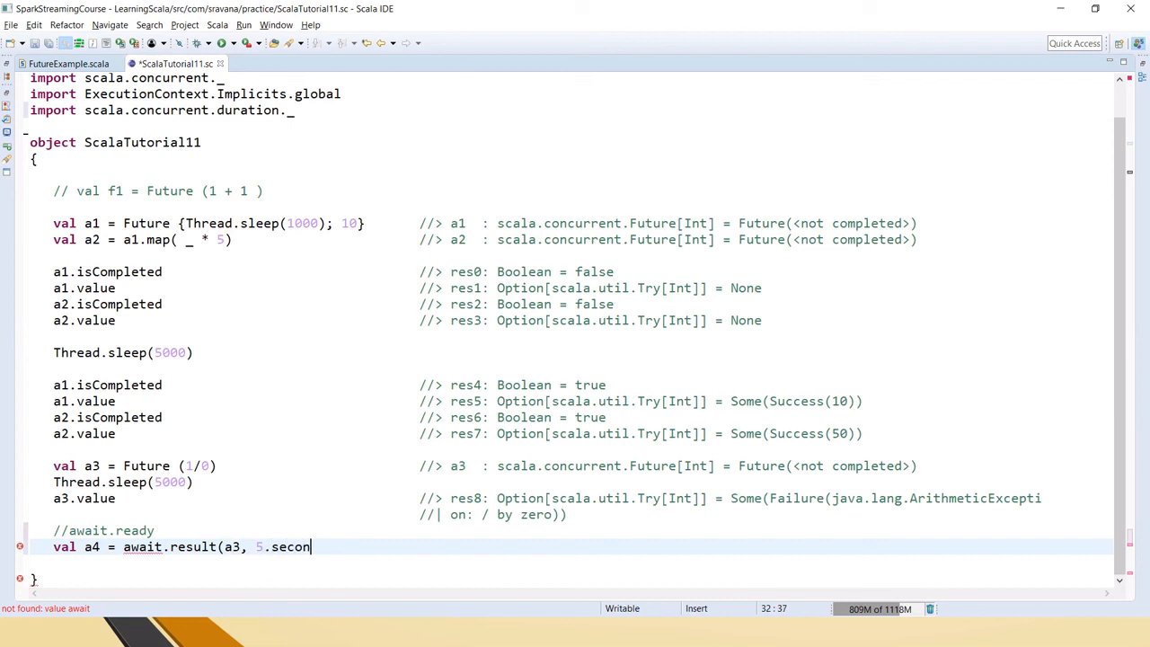
text(ds))
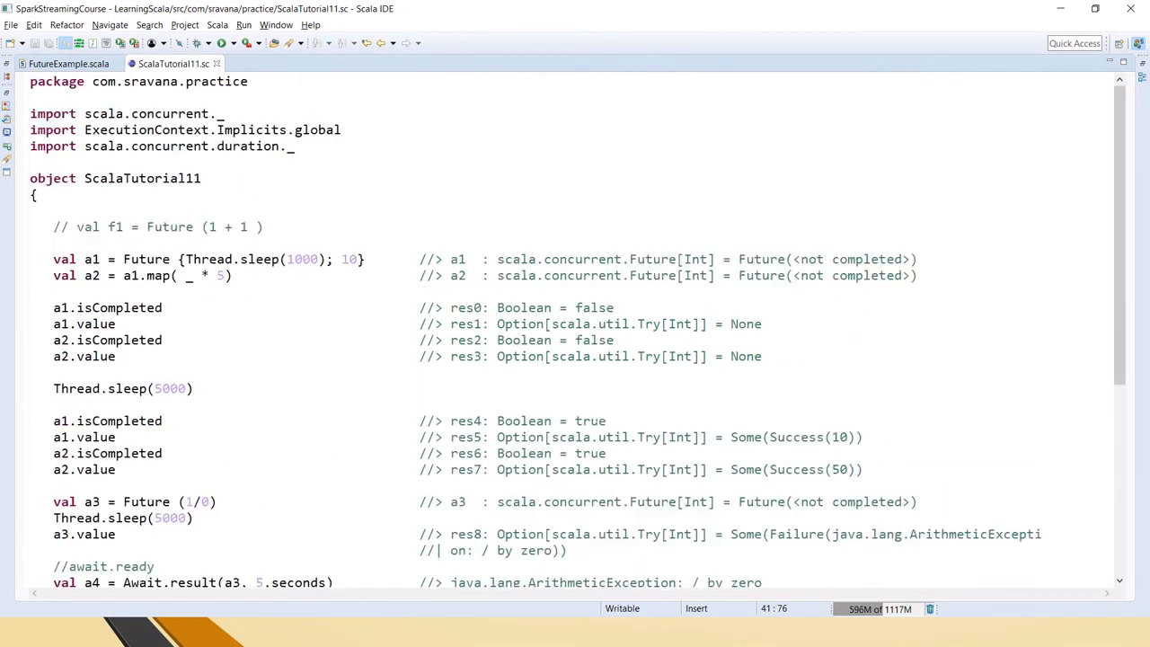
Step: Open the Windows Start menu from the taskbar
double_click(146, 259)
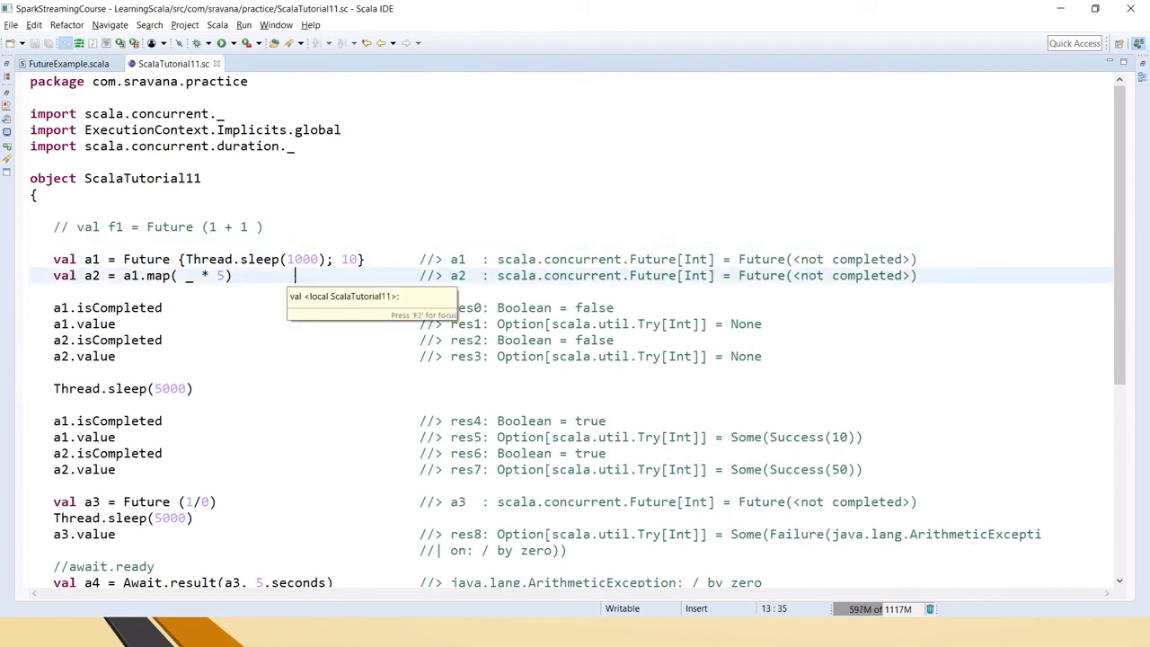
click(14, 632)
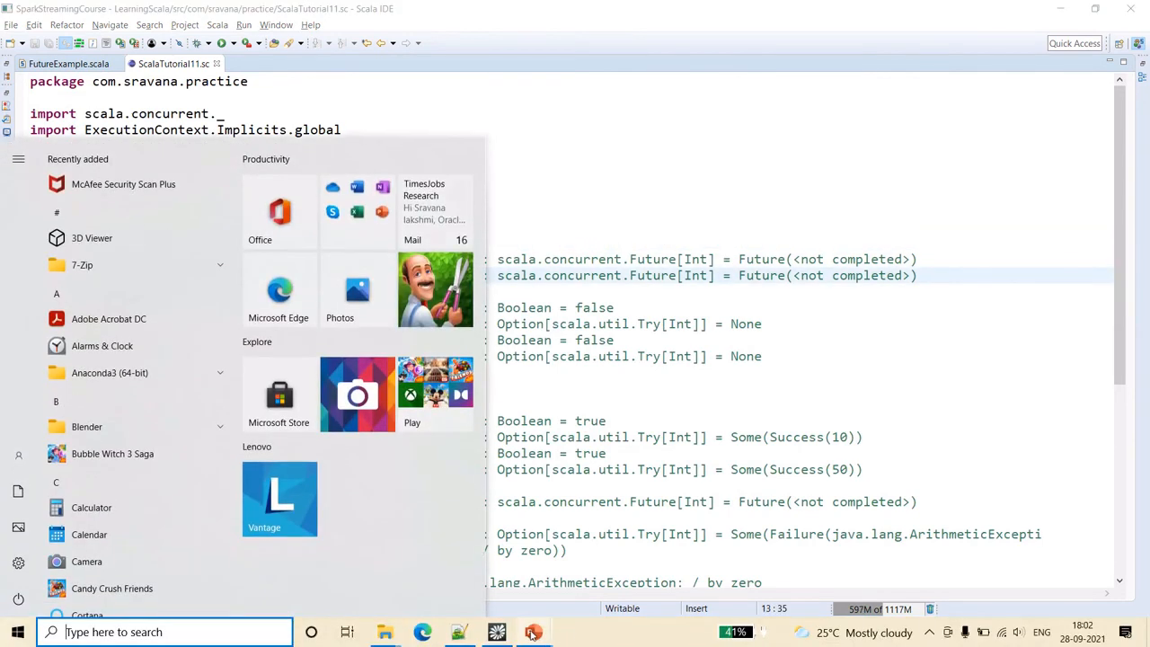